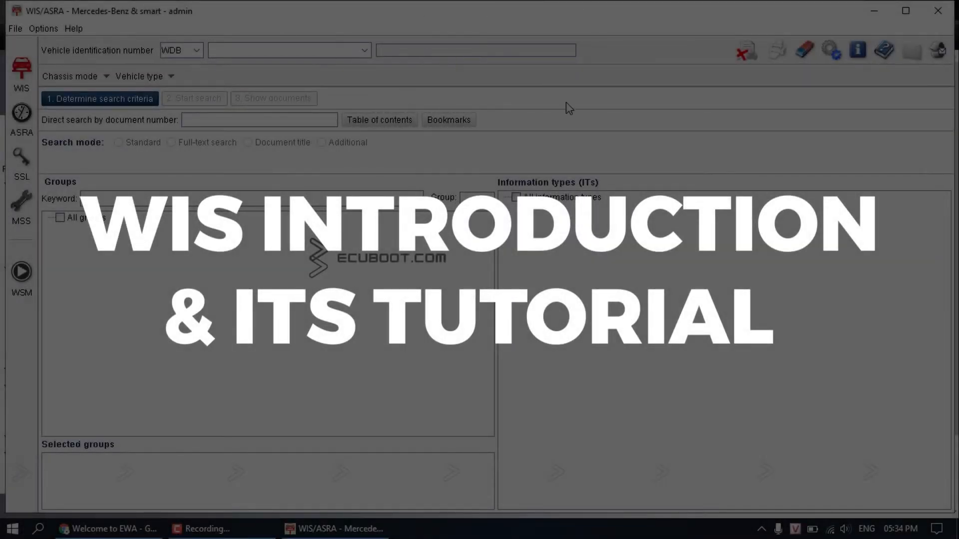
mouse_move(727, 28)
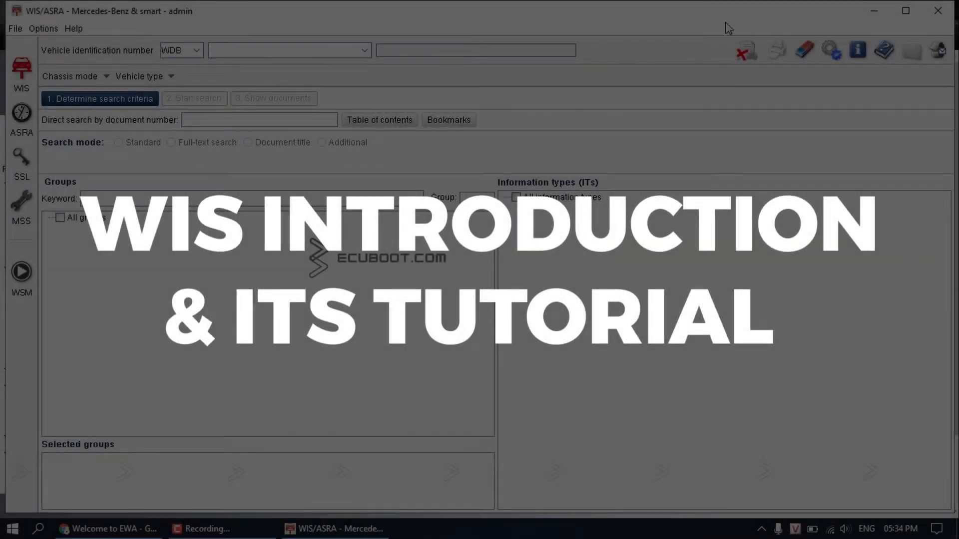
mouse_move(206, 41)
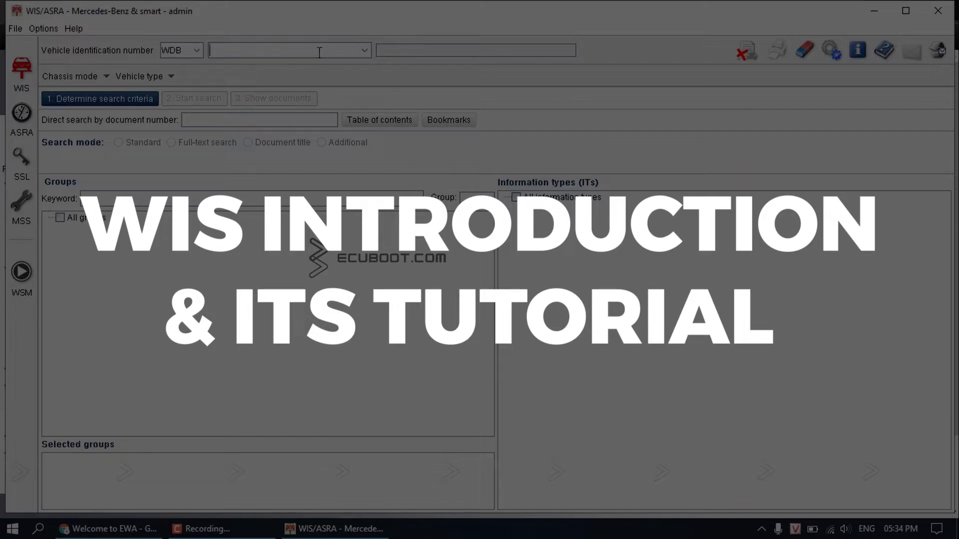
mouse_move(272, 49)
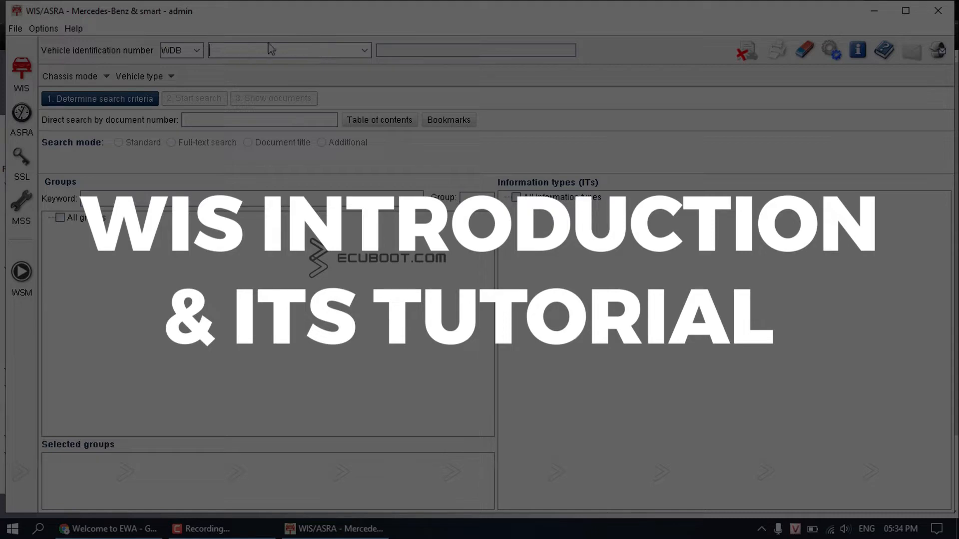
mouse_move(828, 84)
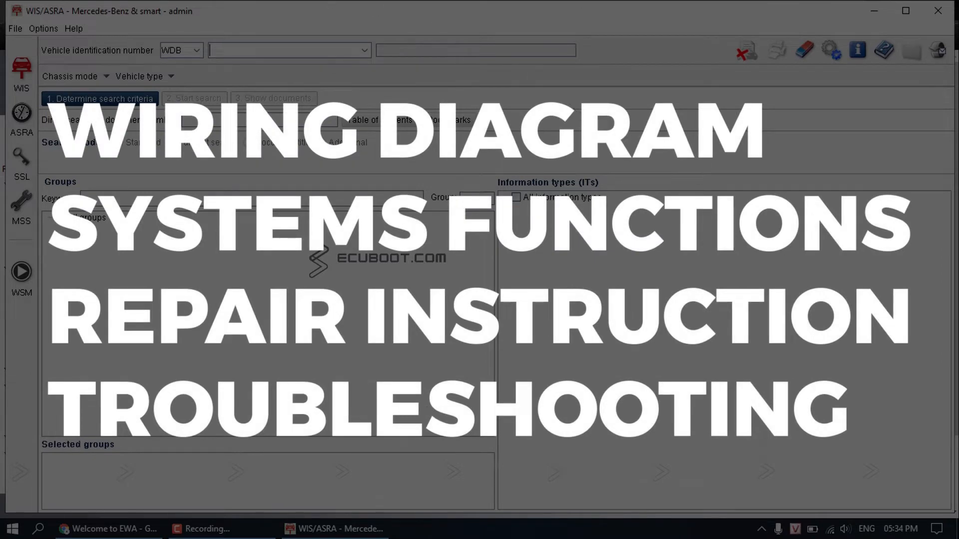
mouse_move(108, 35)
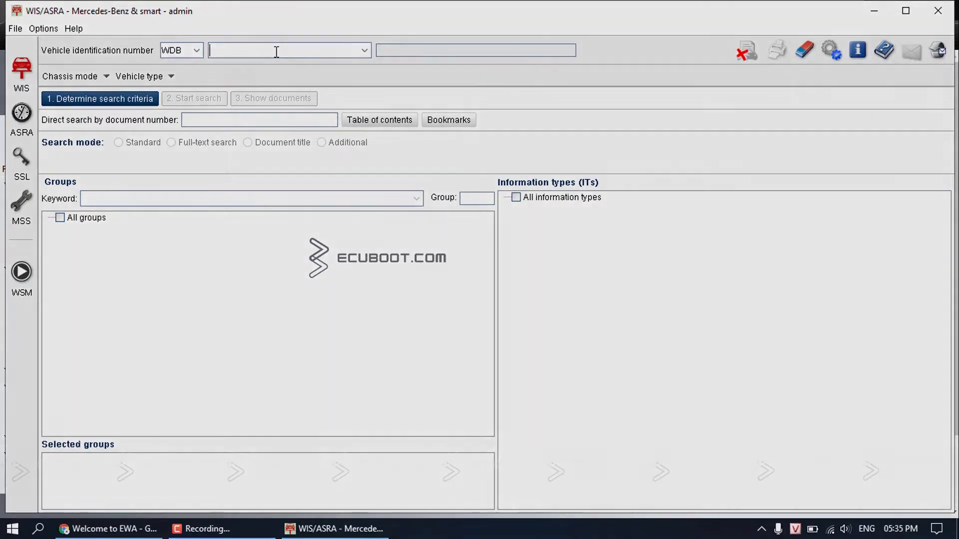
Enter partial vehicle number 212034 to identify the E 200 Limousine with engine 274920.
type("2")
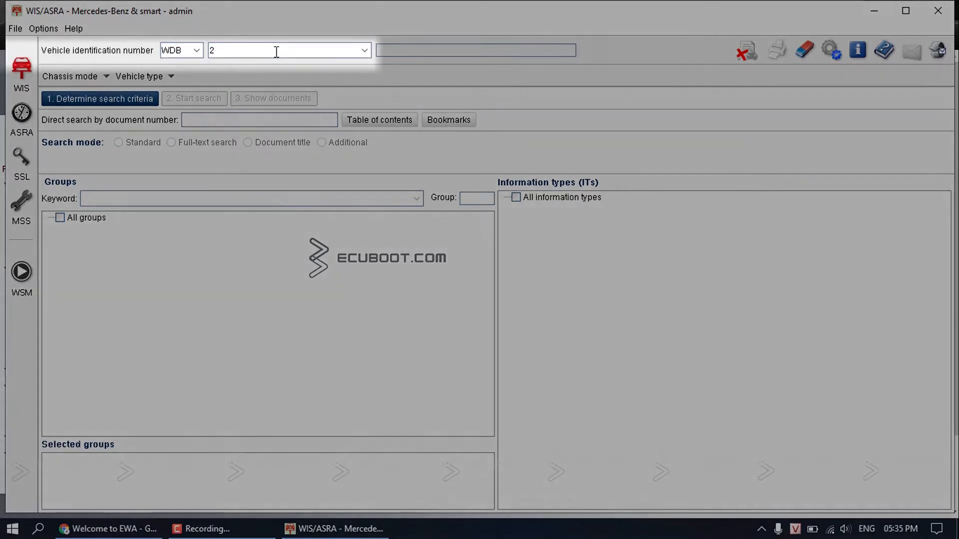
type("12")
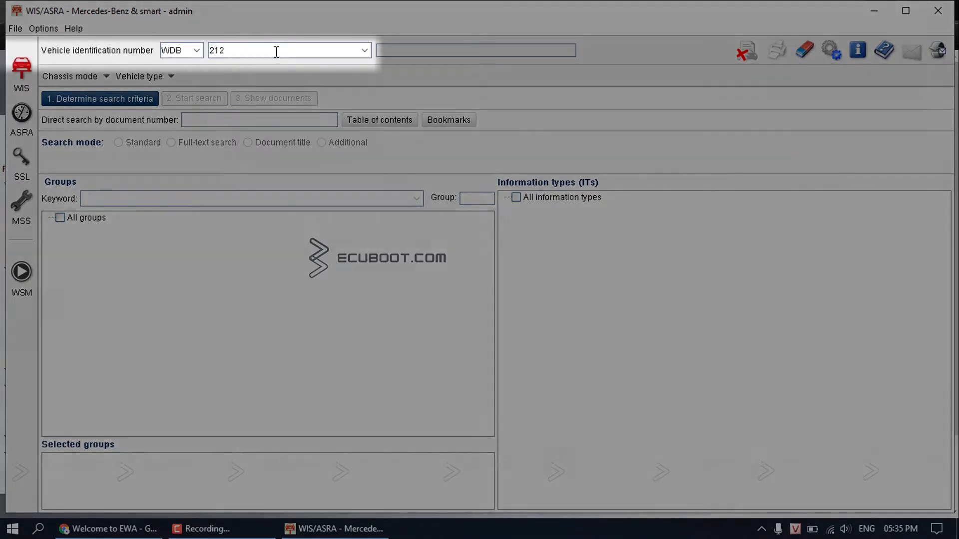
type("034")
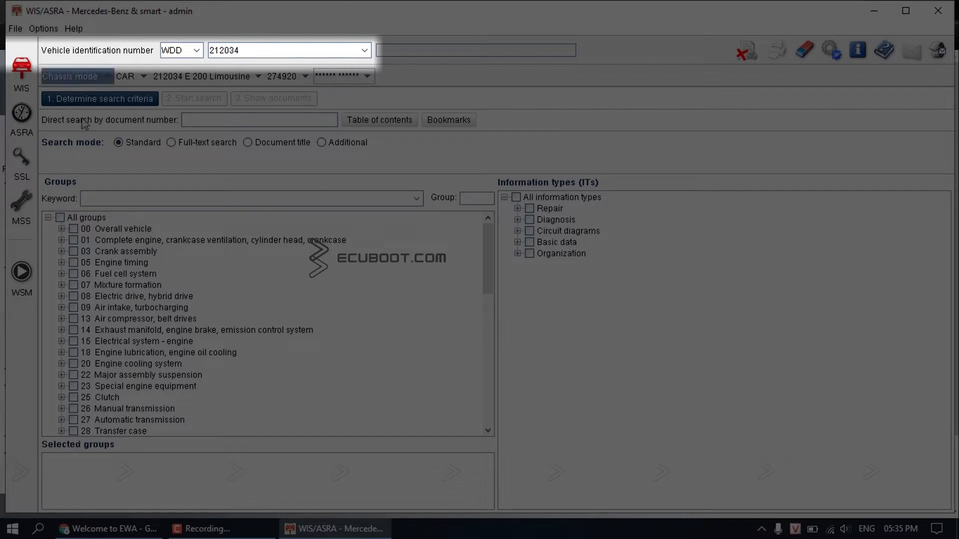
mouse_move(685, 159)
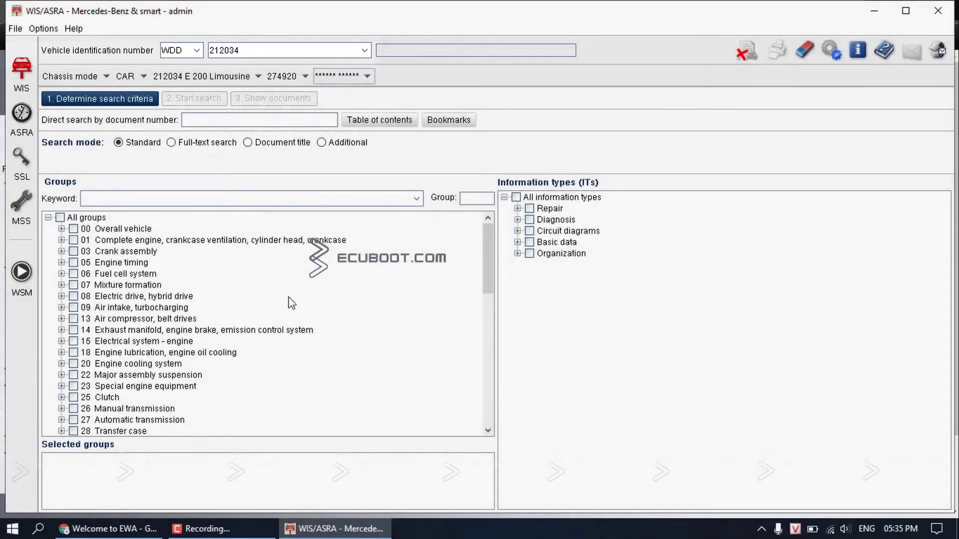
mouse_move(545, 133)
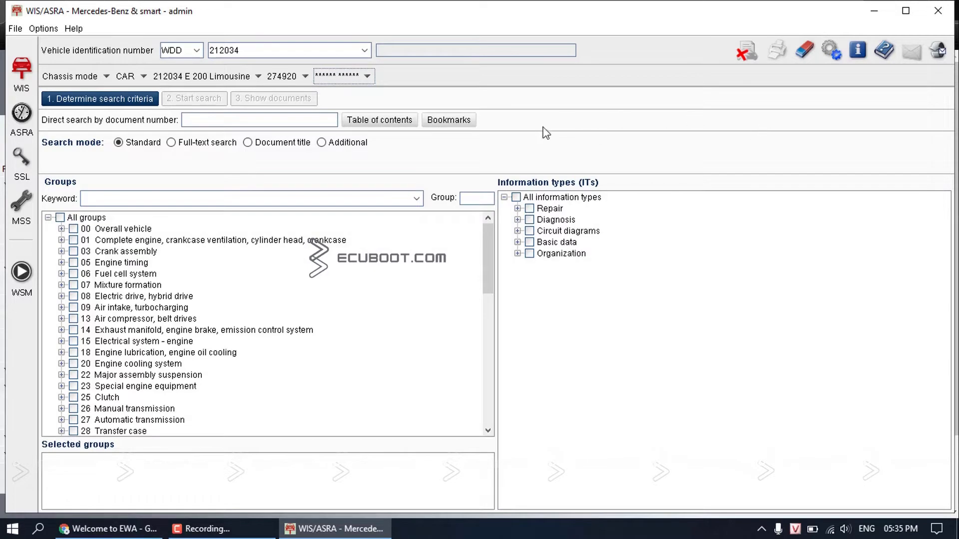
mouse_move(529, 108)
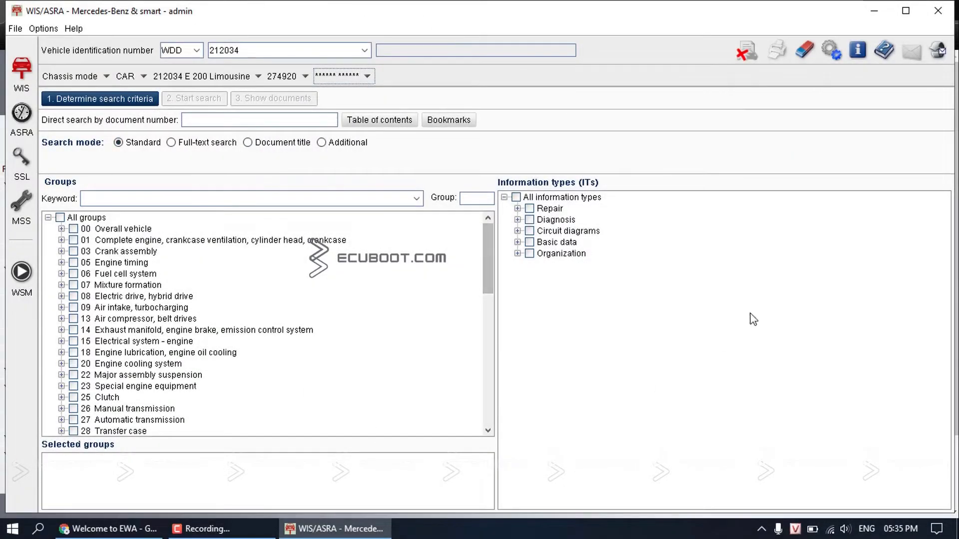
mouse_move(749, 70)
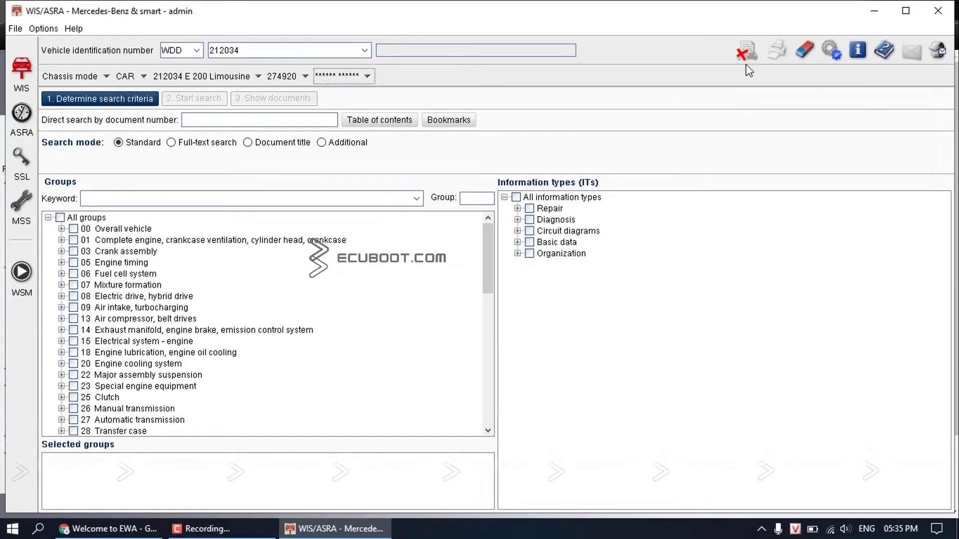
mouse_move(560, 253)
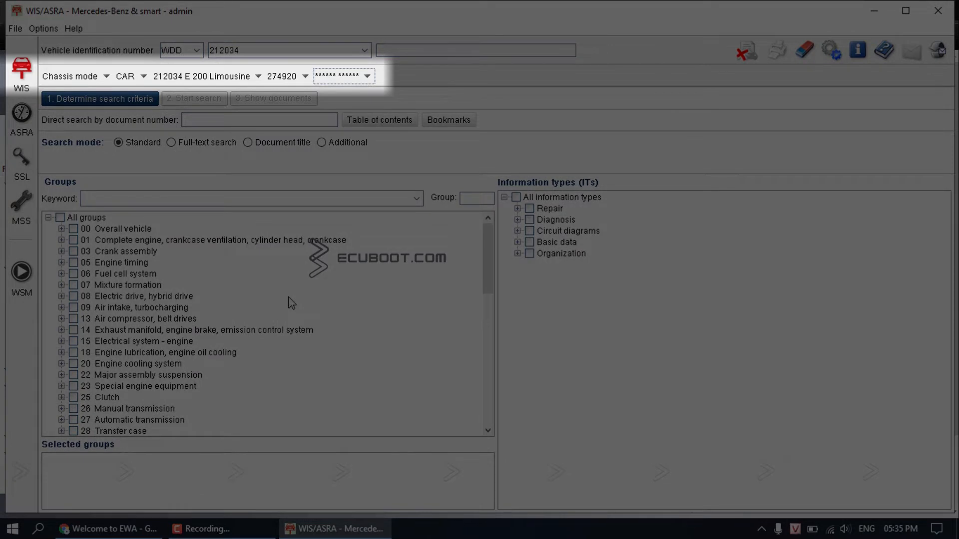
mouse_move(682, 103)
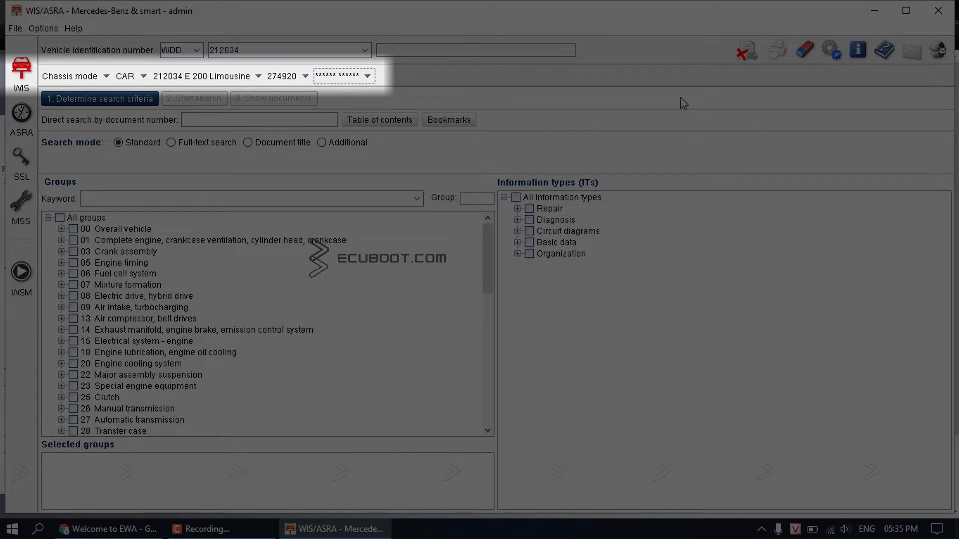
mouse_move(528, 109)
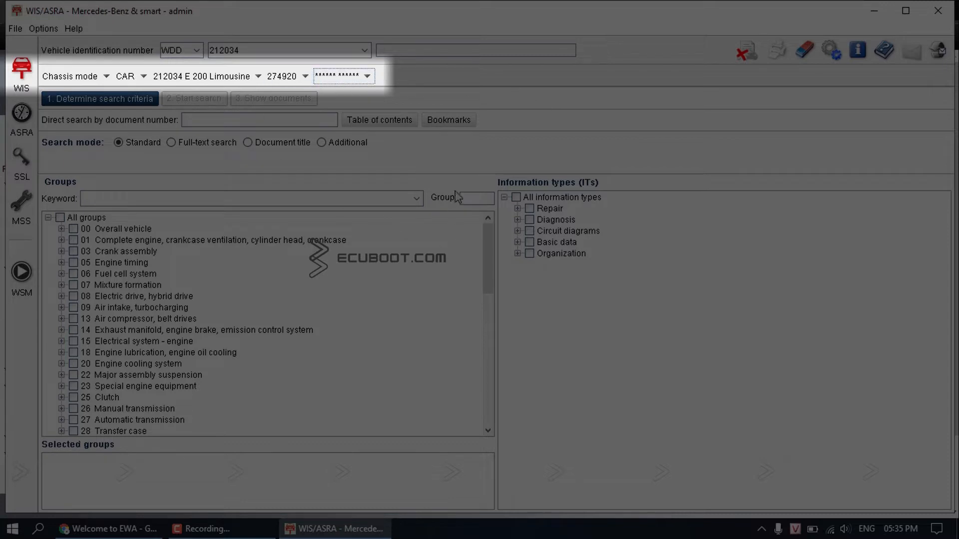
mouse_move(431, 168)
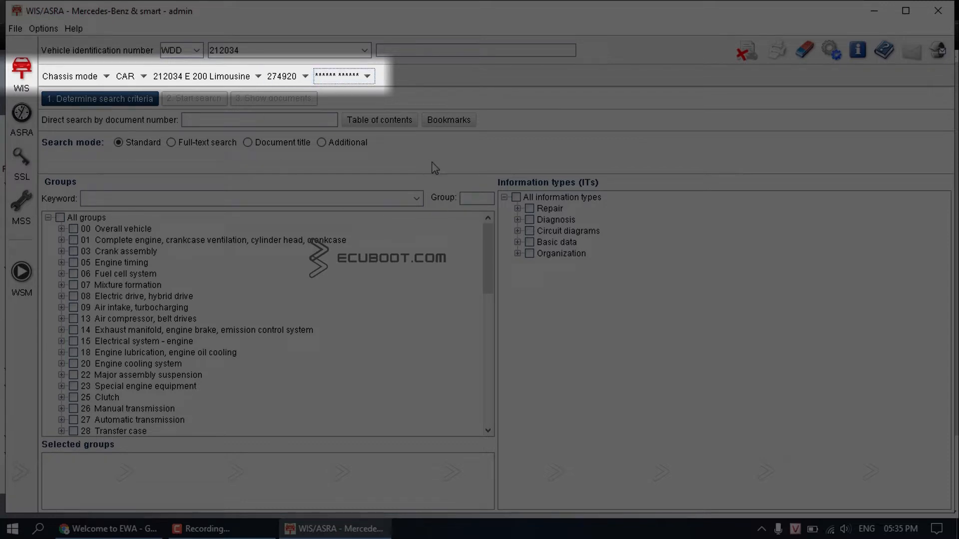
mouse_move(466, 152)
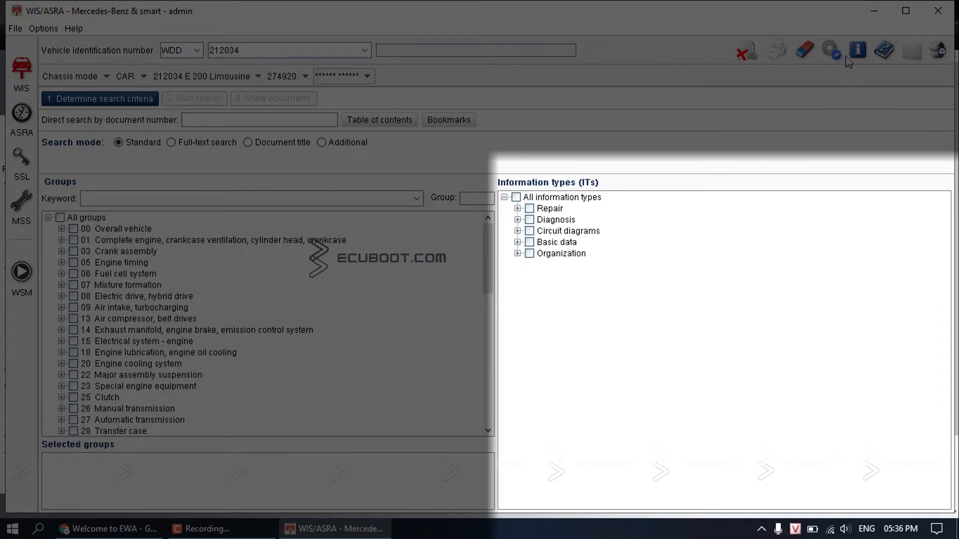
mouse_move(760, 41)
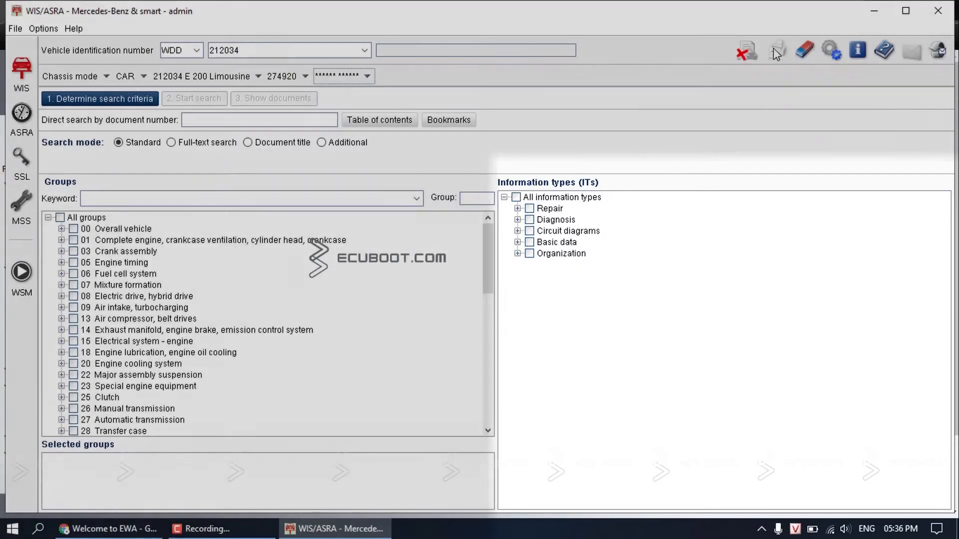
Tick groups 05 Engine timing and 07 Mixture formation, plus Electrical (pe) circuit diagrams.
left_click(517, 208)
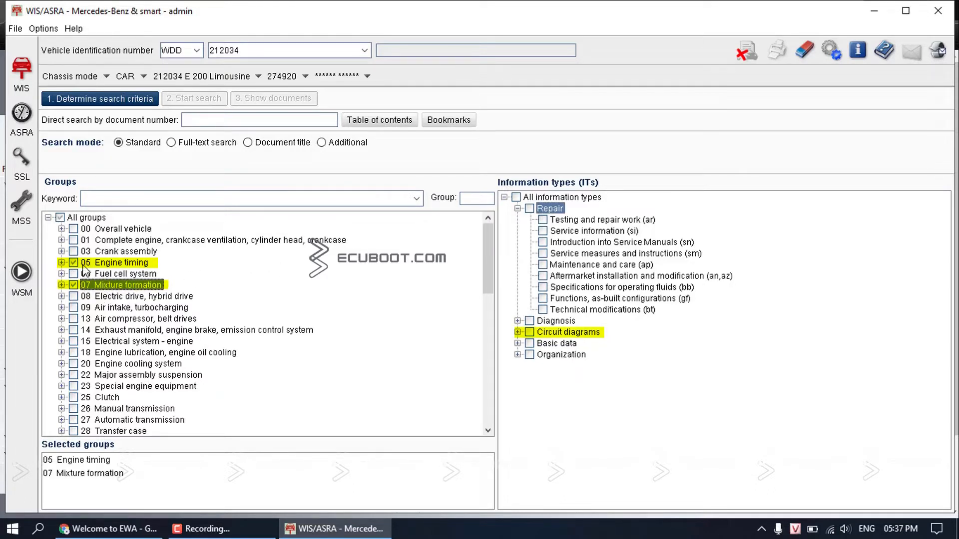
left_click(518, 332)
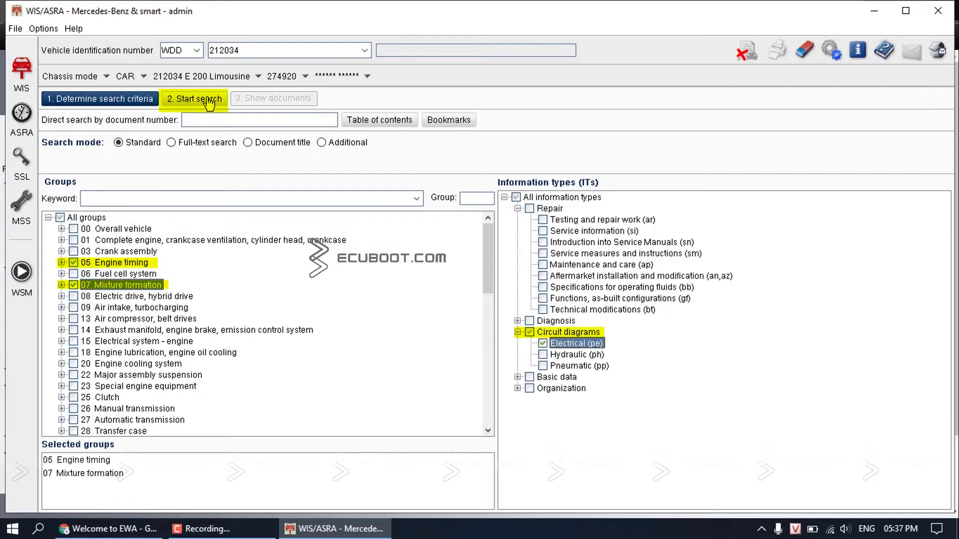
Run the search, compare schematic entries, and open ignition system schematic PE07.10-P-2705DAN.
left_click(194, 99)
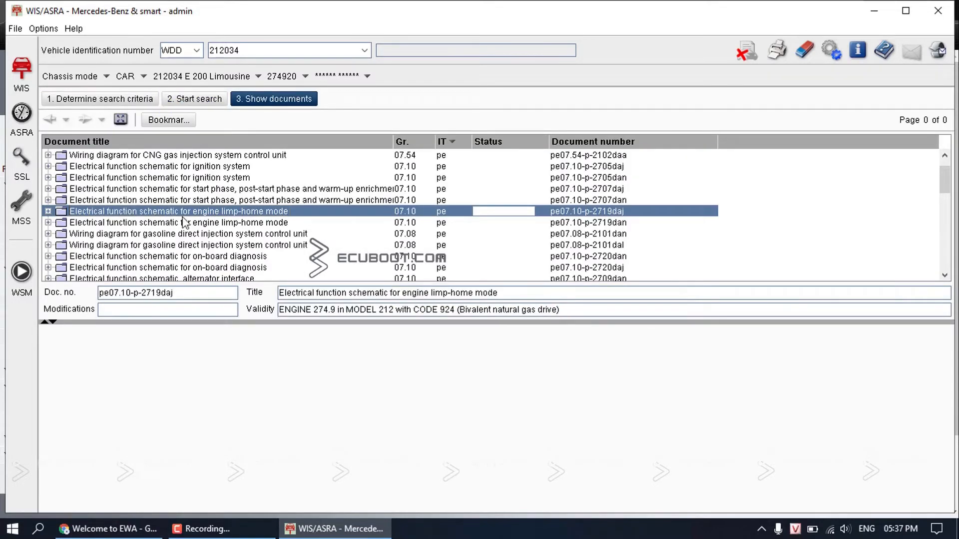
left_click(207, 200)
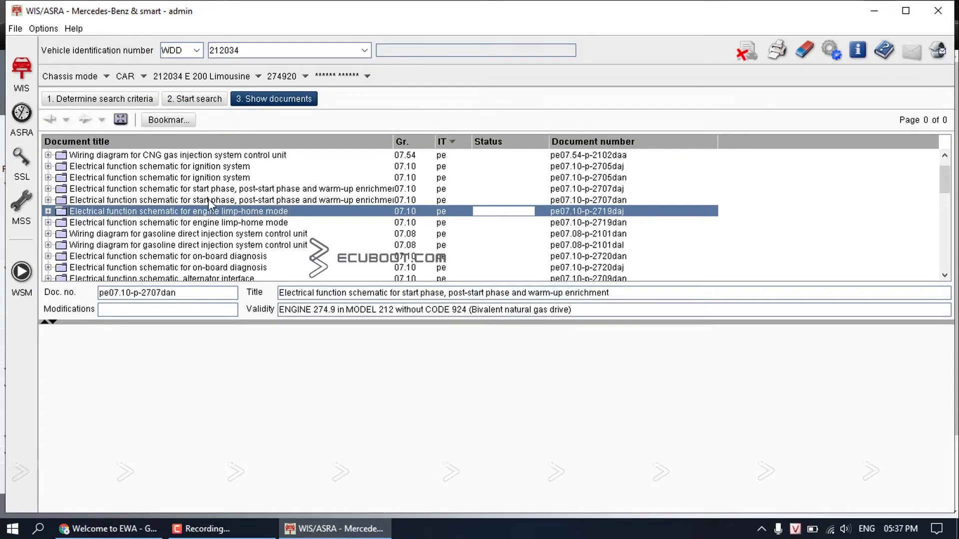
left_click(159, 166)
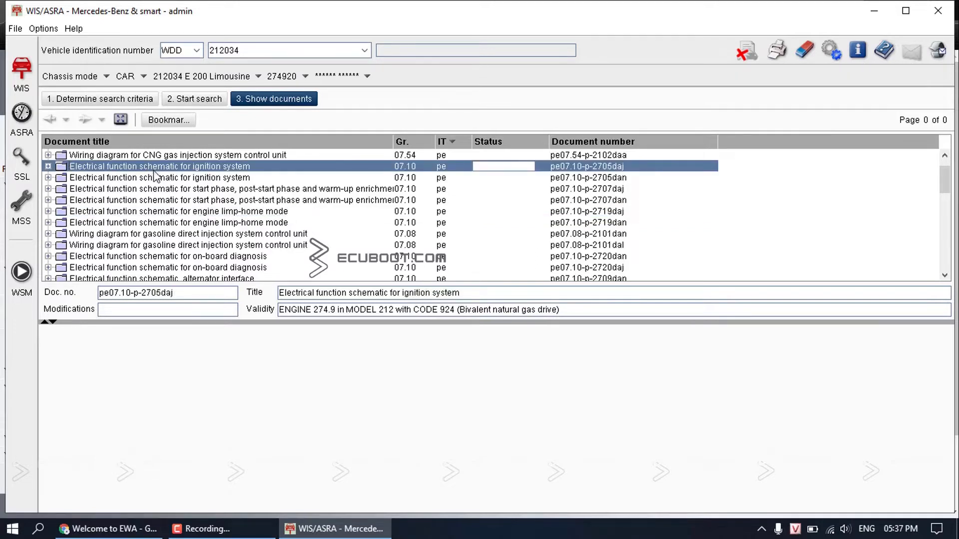
left_click(171, 177)
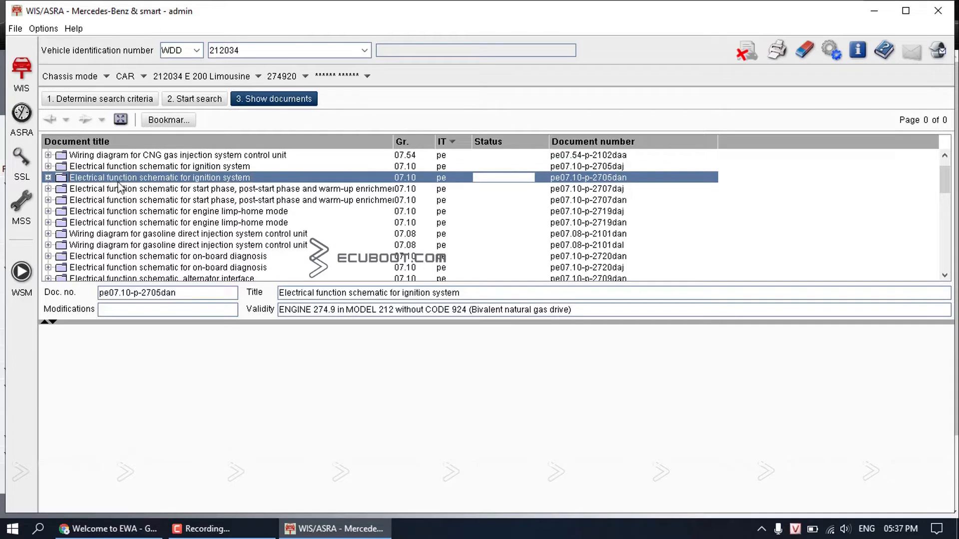
mouse_move(210, 188)
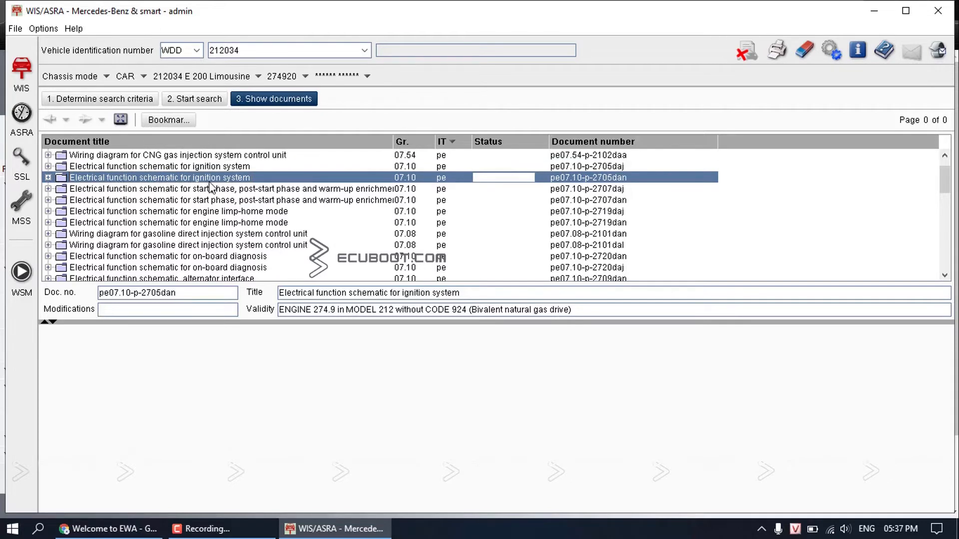
mouse_move(229, 182)
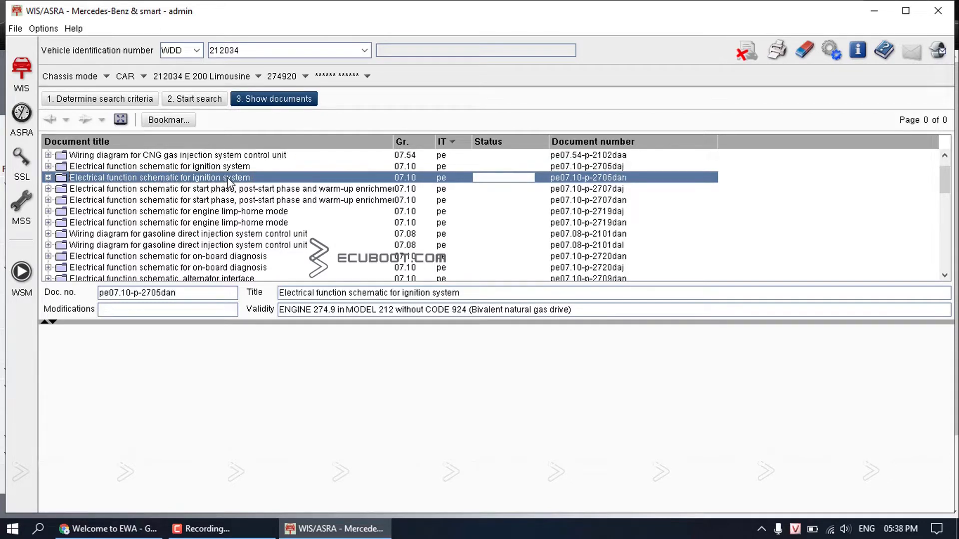
left_click(120, 119)
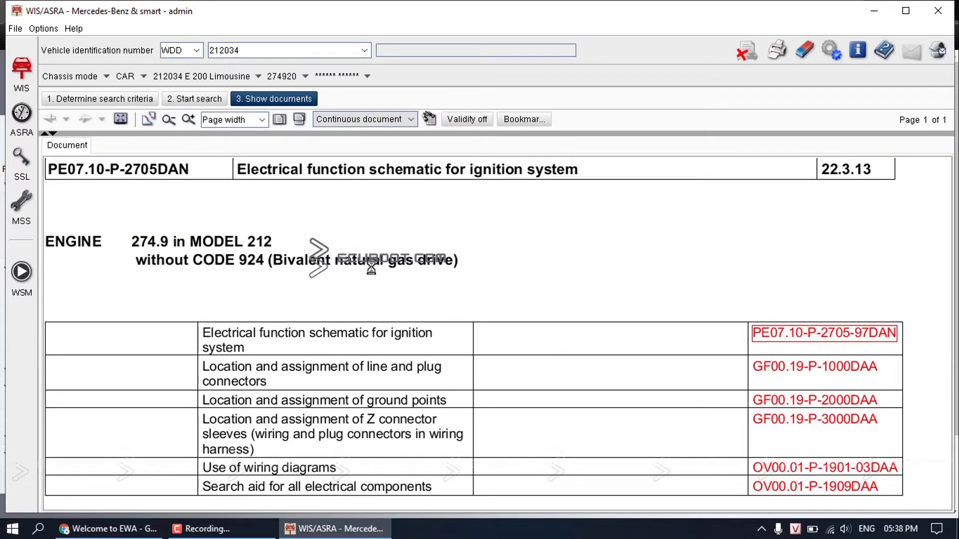
Display schematic drawing PE07.10-P-2705-97DAN with its component legend.
left_click(823, 333)
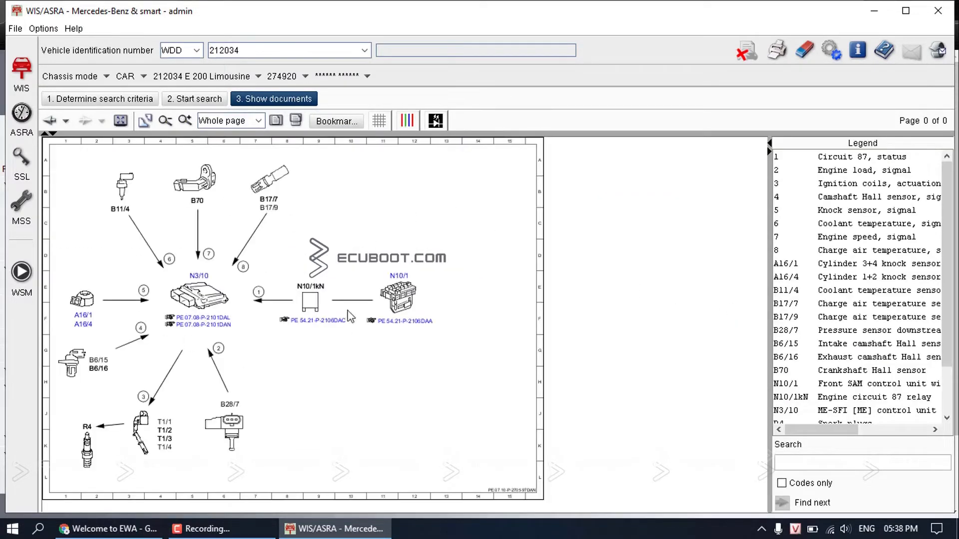
mouse_move(340, 264)
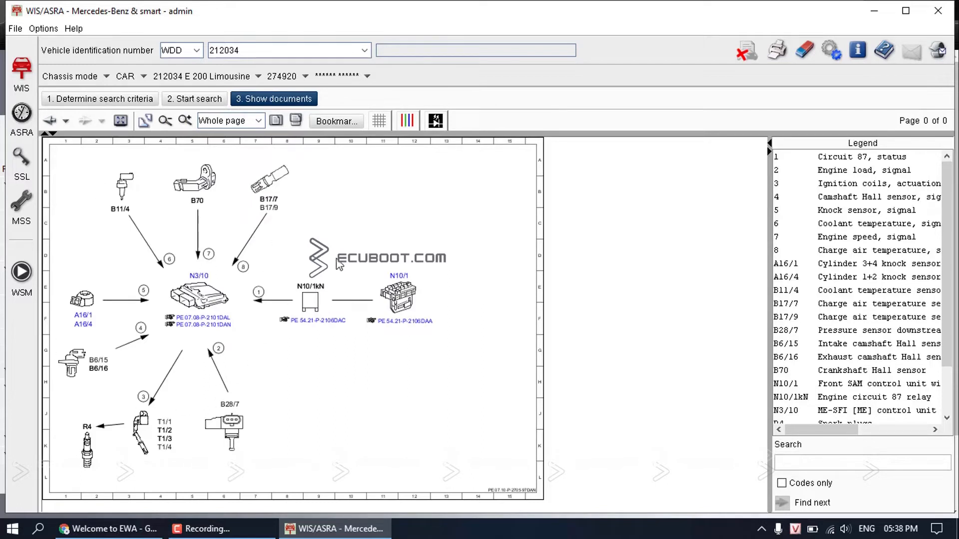
mouse_move(295, 335)
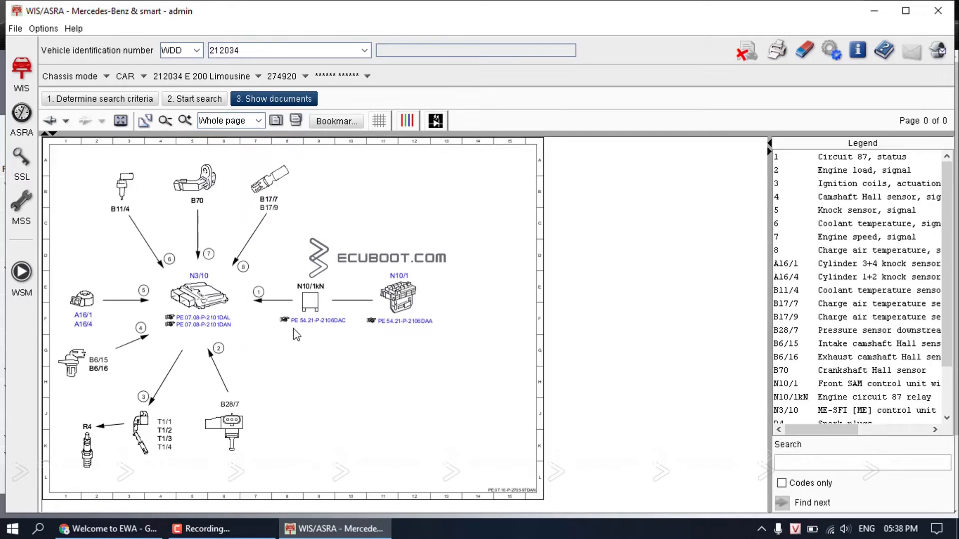
mouse_move(325, 343)
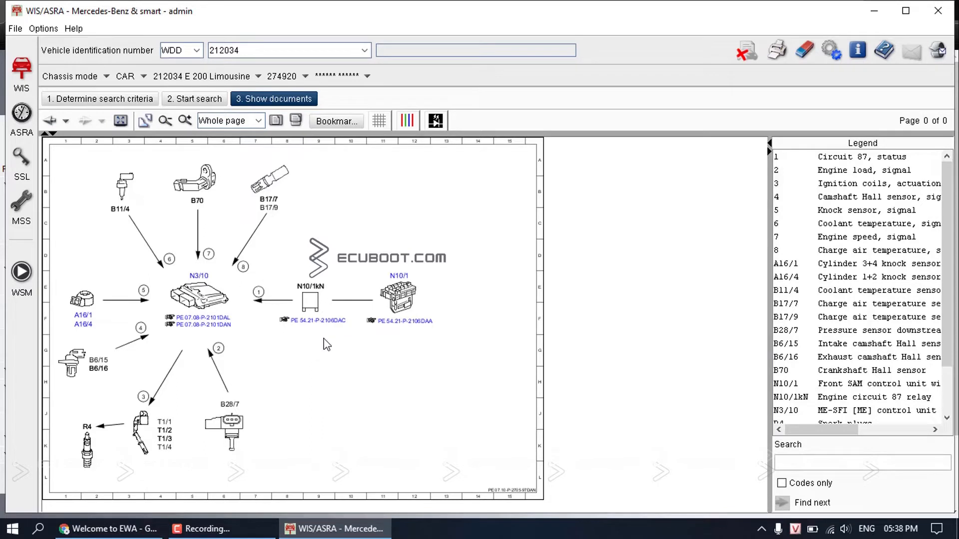
mouse_move(228, 356)
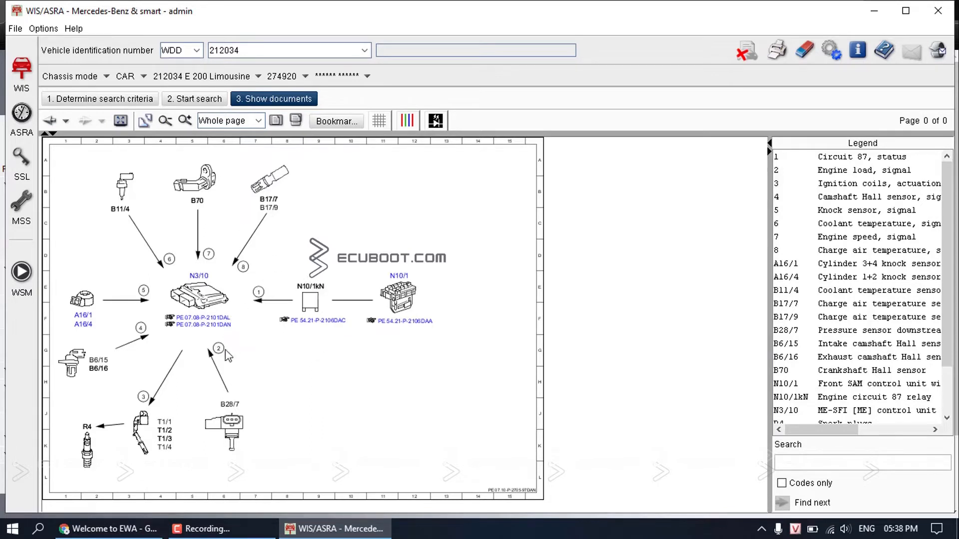
mouse_move(111, 317)
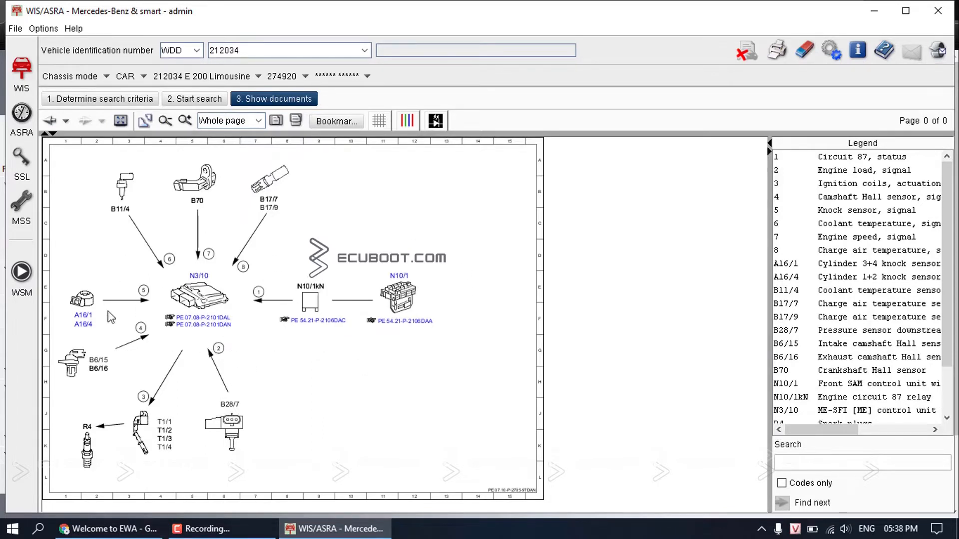
mouse_move(534, 348)
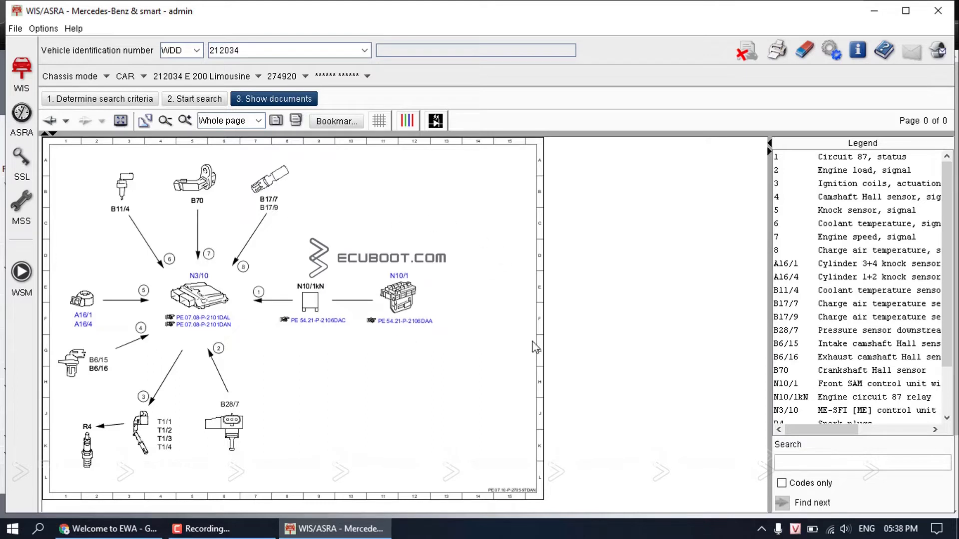
mouse_move(258, 269)
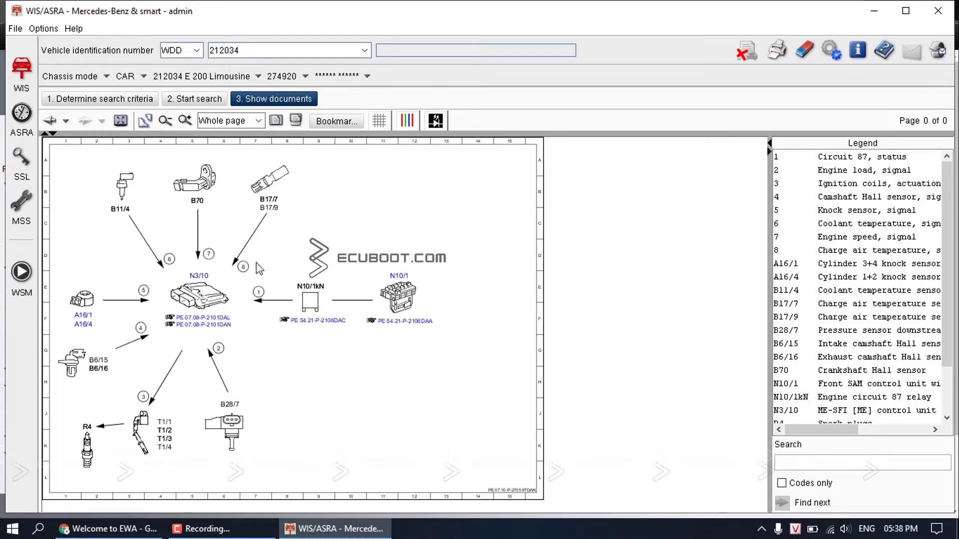
mouse_move(218, 303)
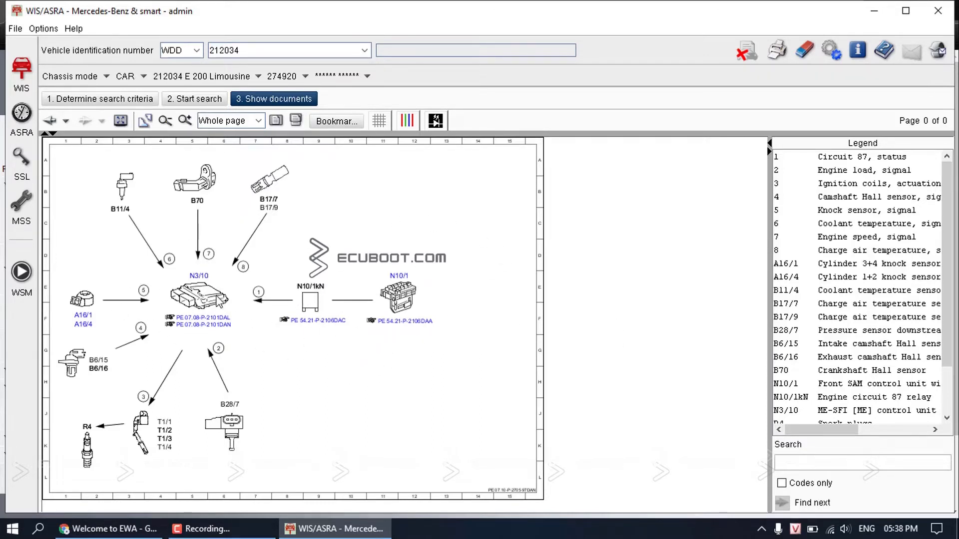
mouse_move(270, 328)
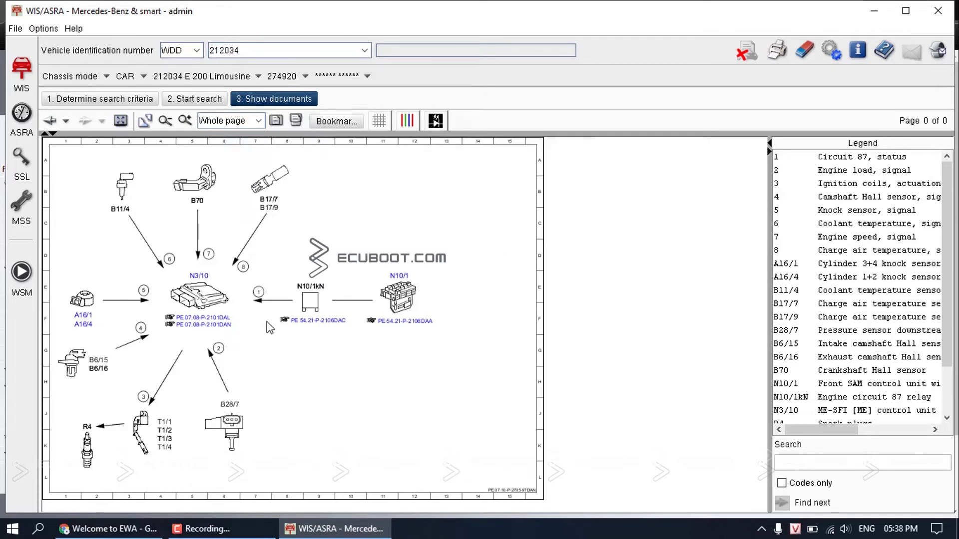
mouse_move(191, 361)
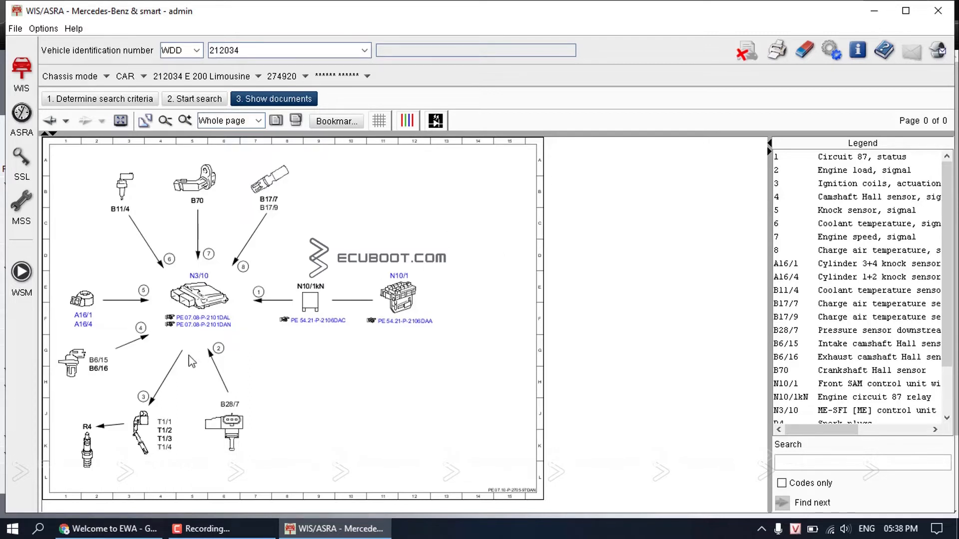
mouse_move(202, 284)
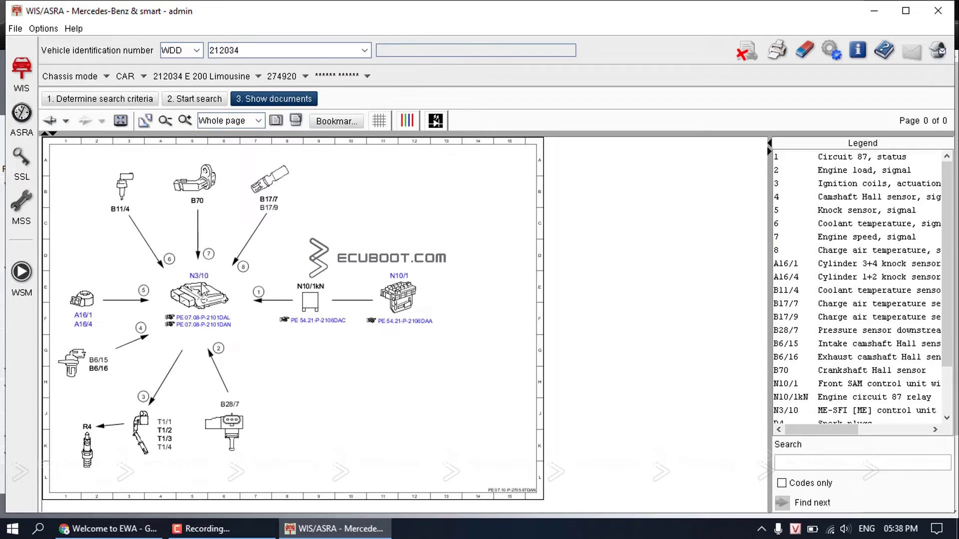
Open PE 07.08-P-2101DAN for N3/10, scroll across the diagram, and follow a linked sheet.
left_click(196, 322)
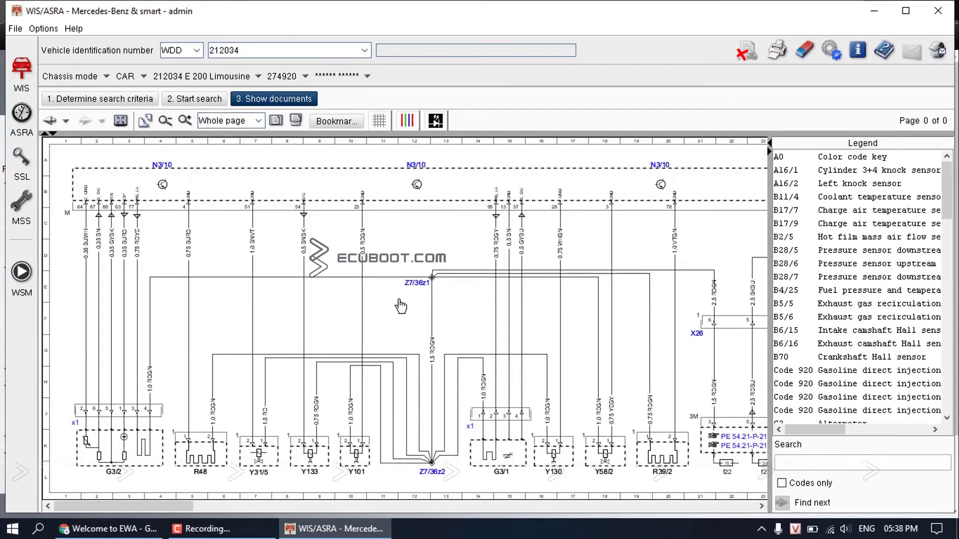
scroll("right", 3)
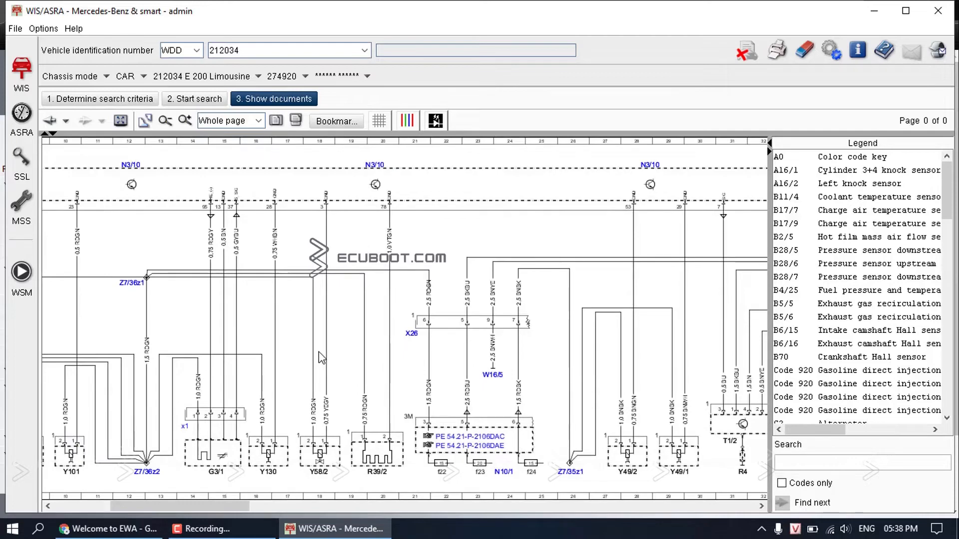
scroll("right", 3)
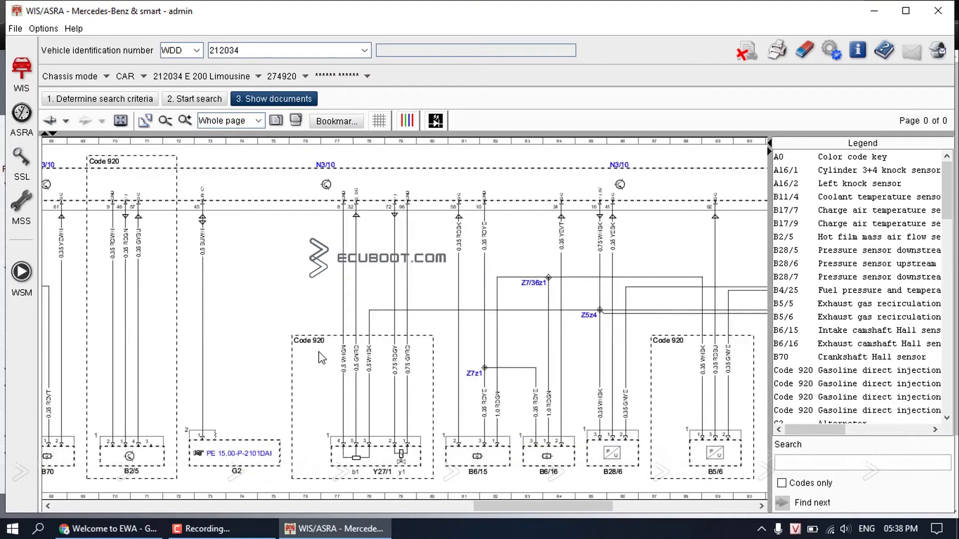
scroll("right", 3)
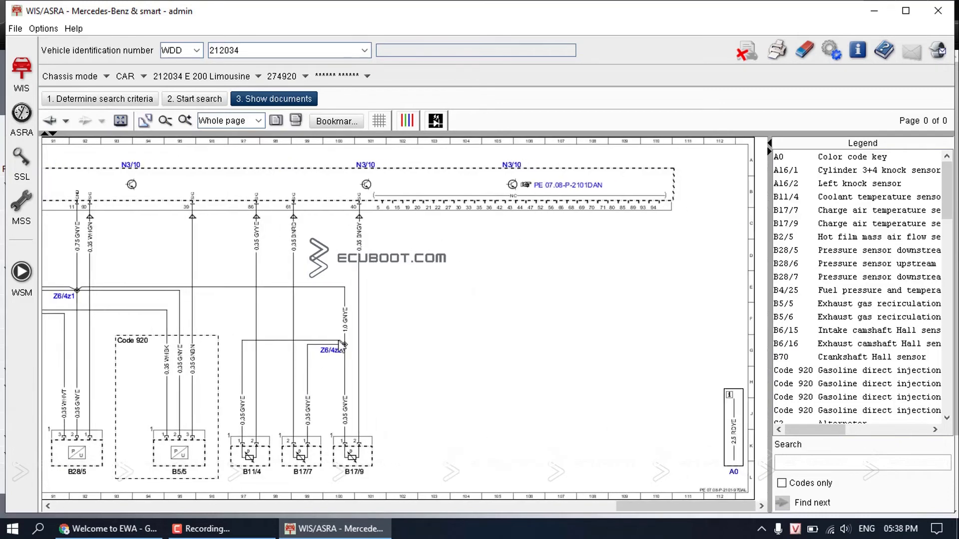
left_click(562, 185)
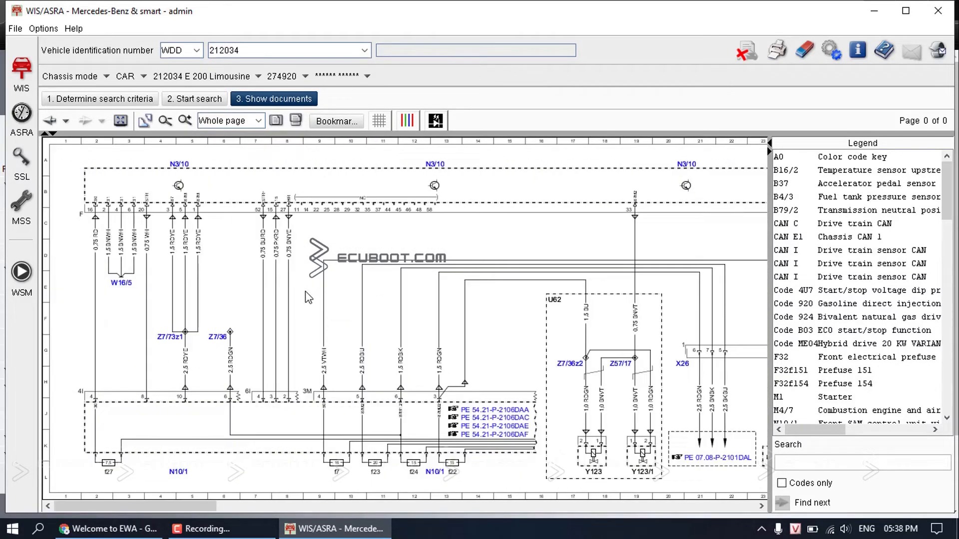
mouse_move(151, 135)
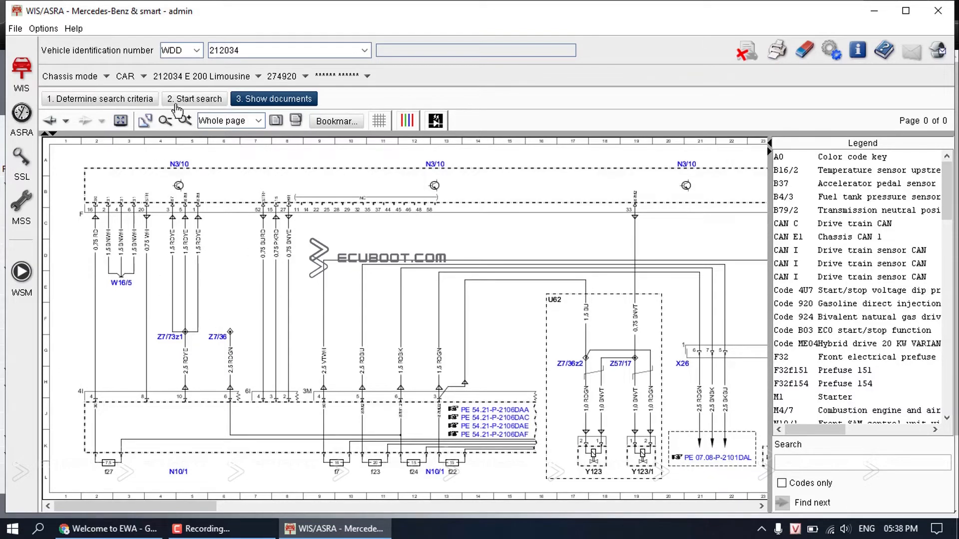
Return to the results list and open N3/10 vehicle connector diagram PE07.08-P-2101DAN.
left_click(274, 99)
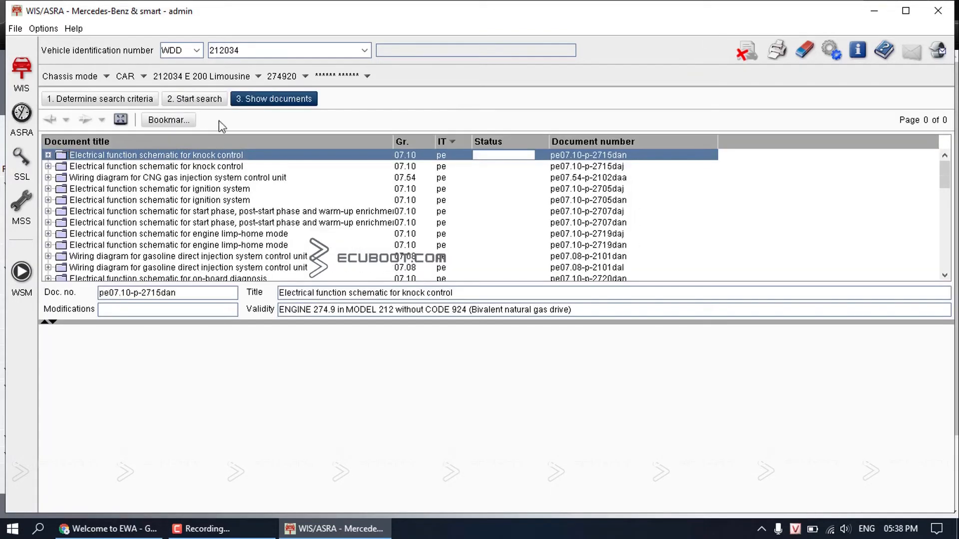
scroll("down", 3)
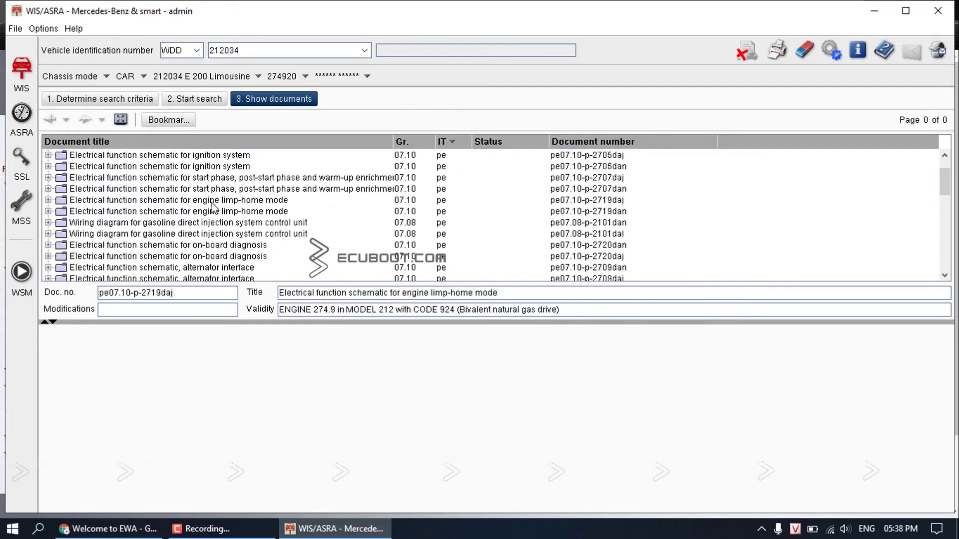
left_click(184, 222)
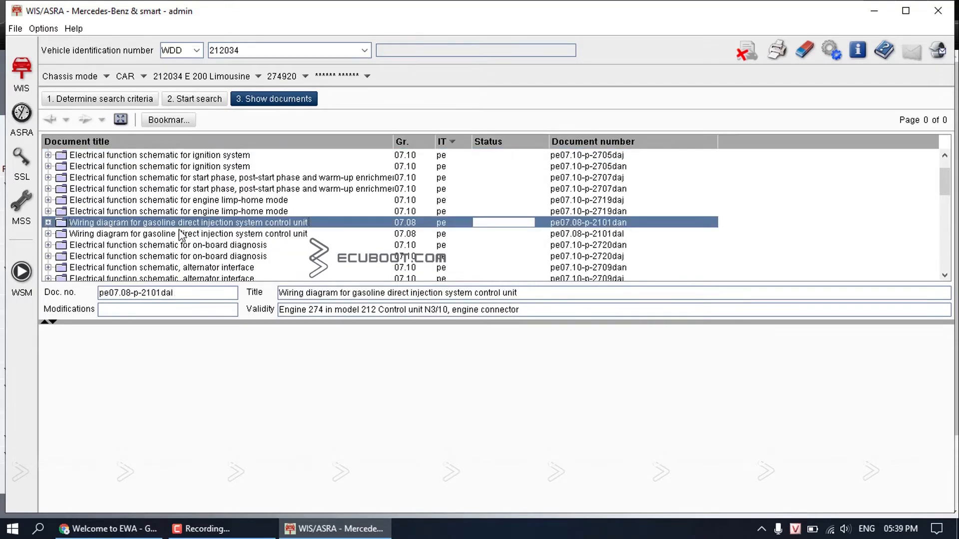
left_click(183, 234)
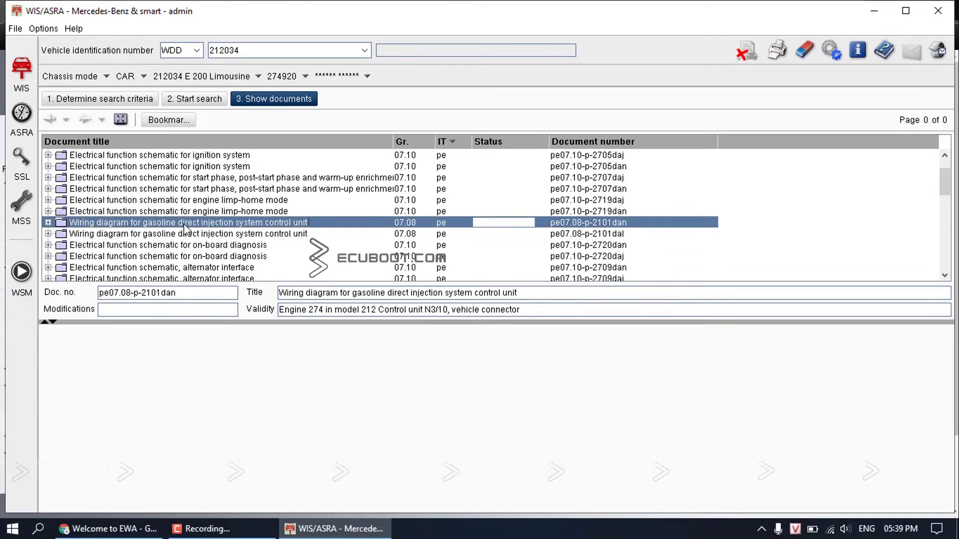
double_click(188, 222)
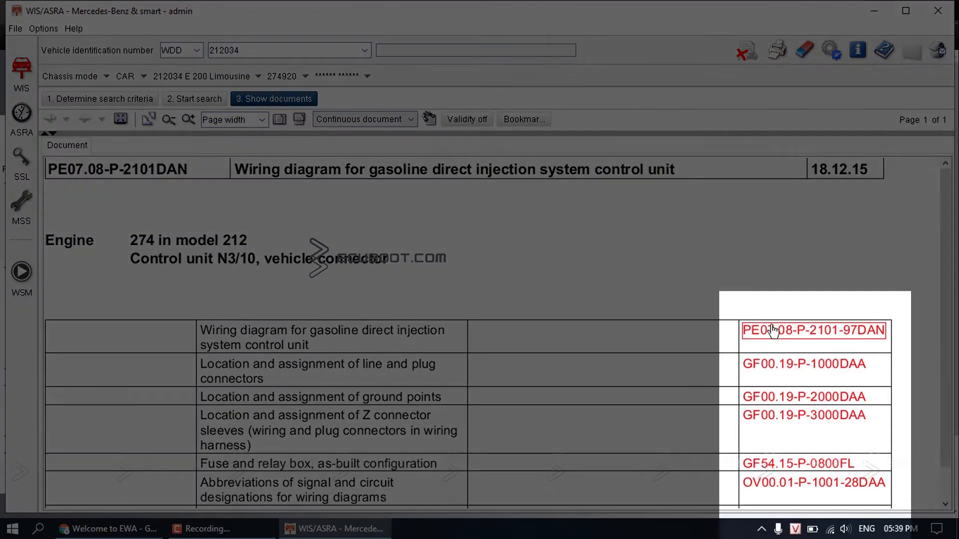
Open linked diagram PE07.08-P-2101-97DAN in the Document window with its Legend.
left_click(813, 330)
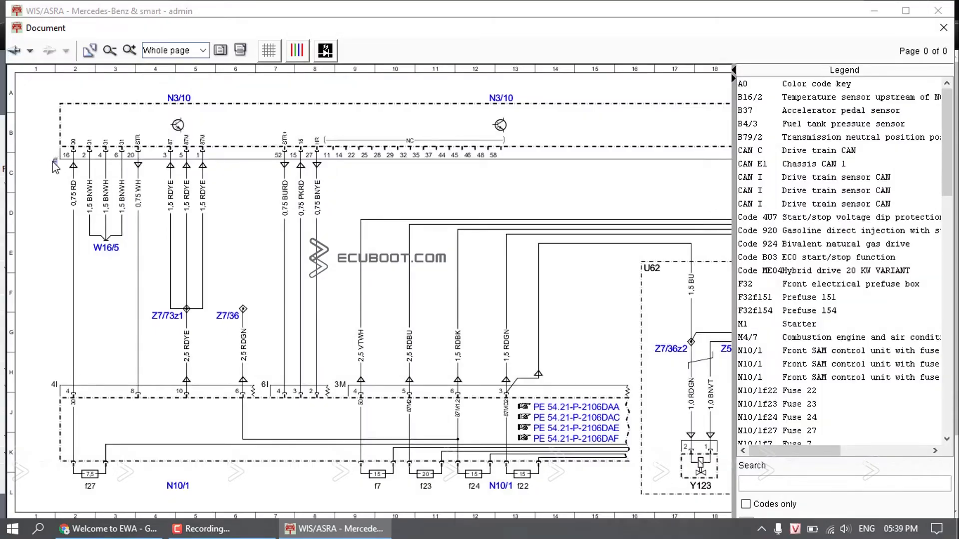
mouse_move(74, 186)
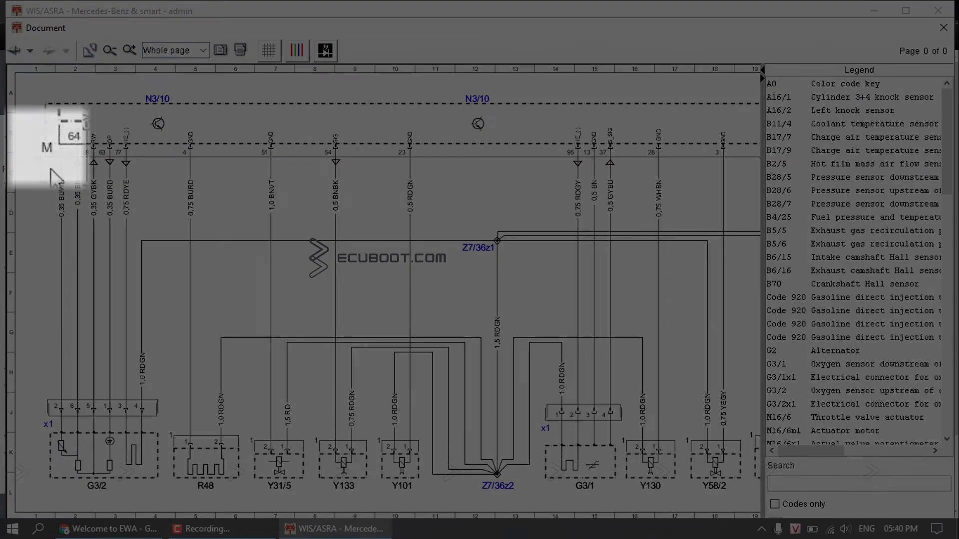
mouse_move(67, 165)
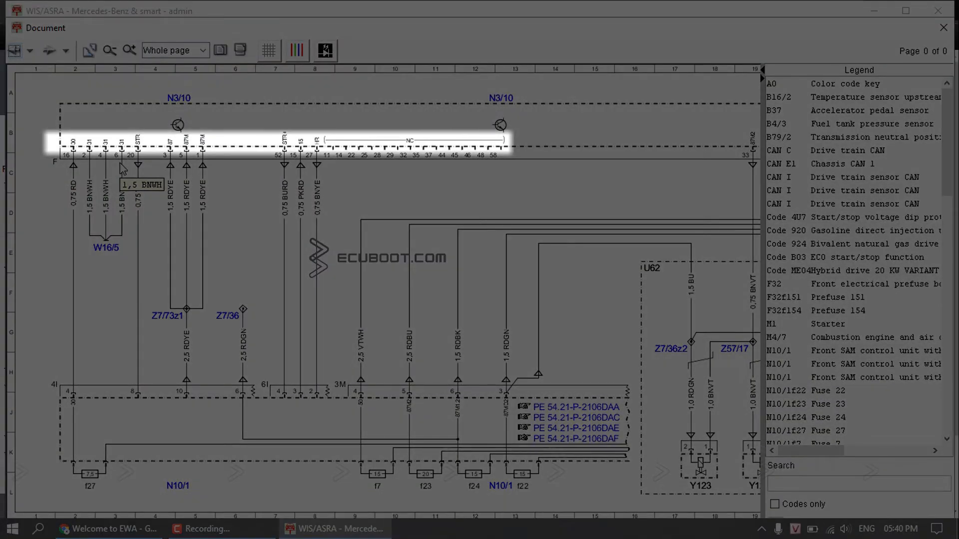
mouse_move(115, 152)
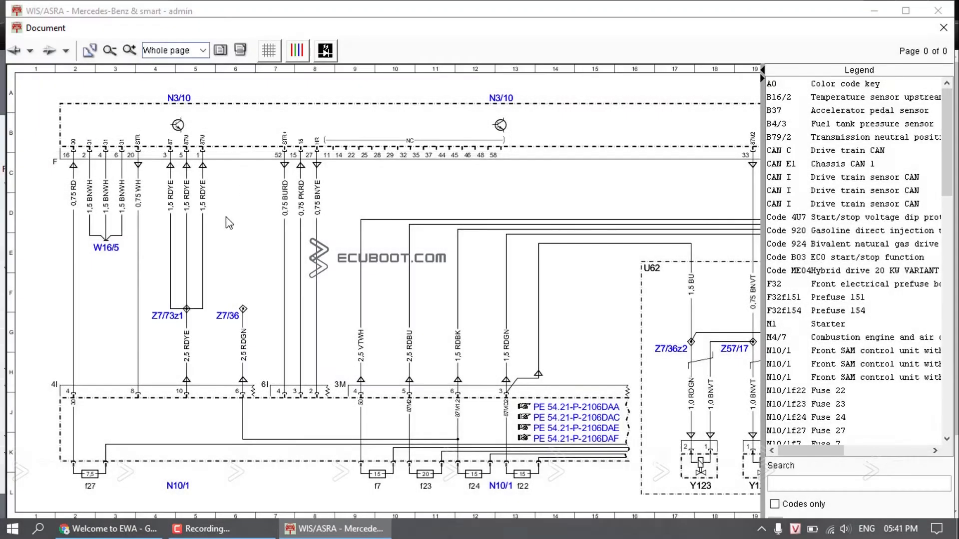
mouse_move(74, 251)
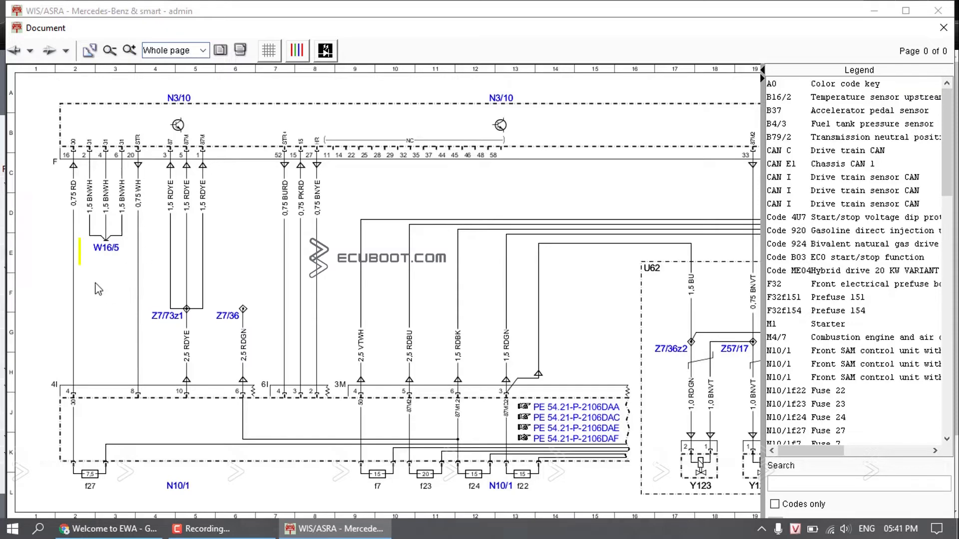
Click W16/5 to read its legend entry: left major assembly compartment electronics ground.
left_click(106, 248)
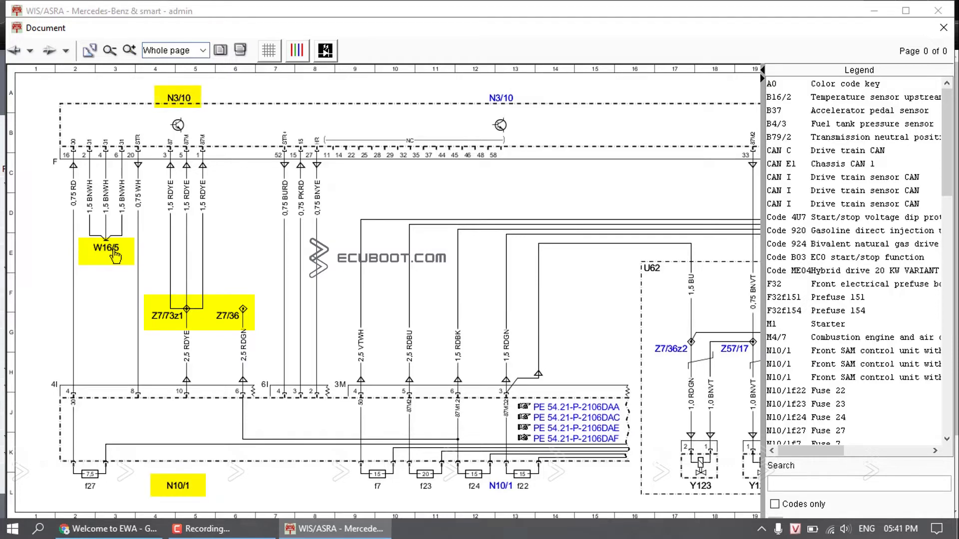
left_click(107, 251)
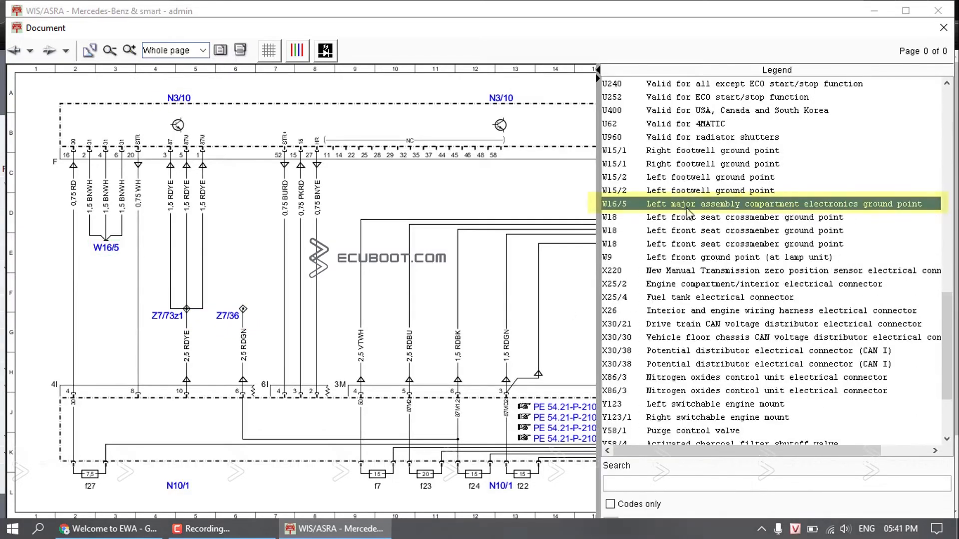
mouse_move(730, 214)
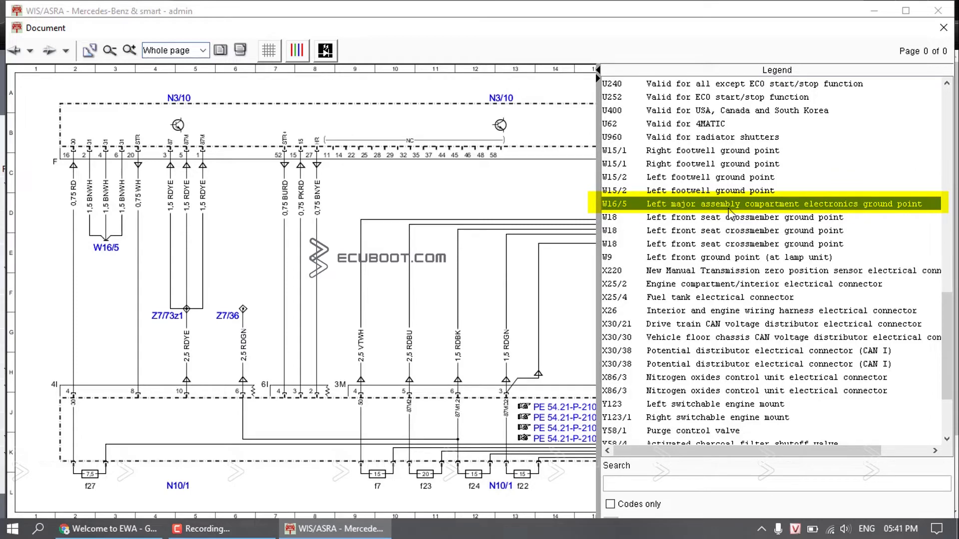
mouse_move(836, 220)
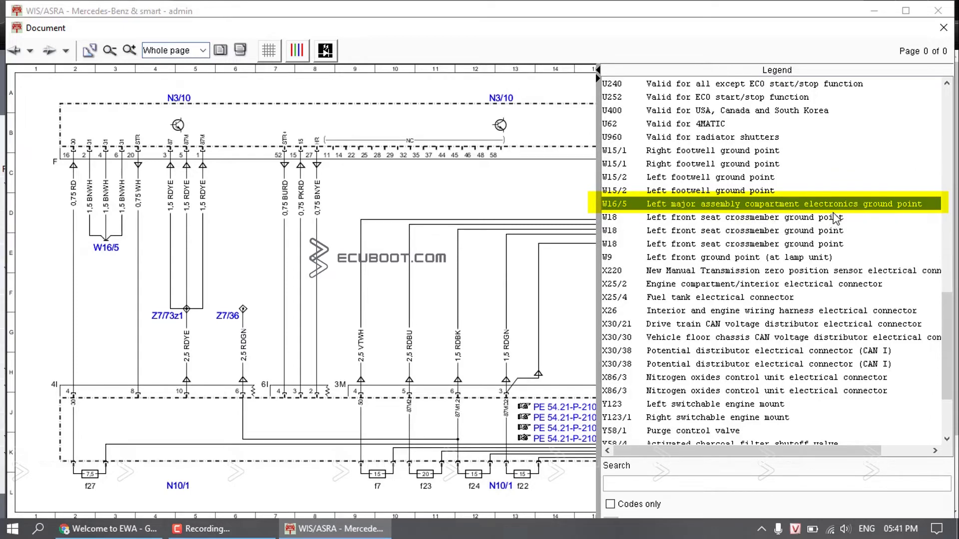
mouse_move(442, 248)
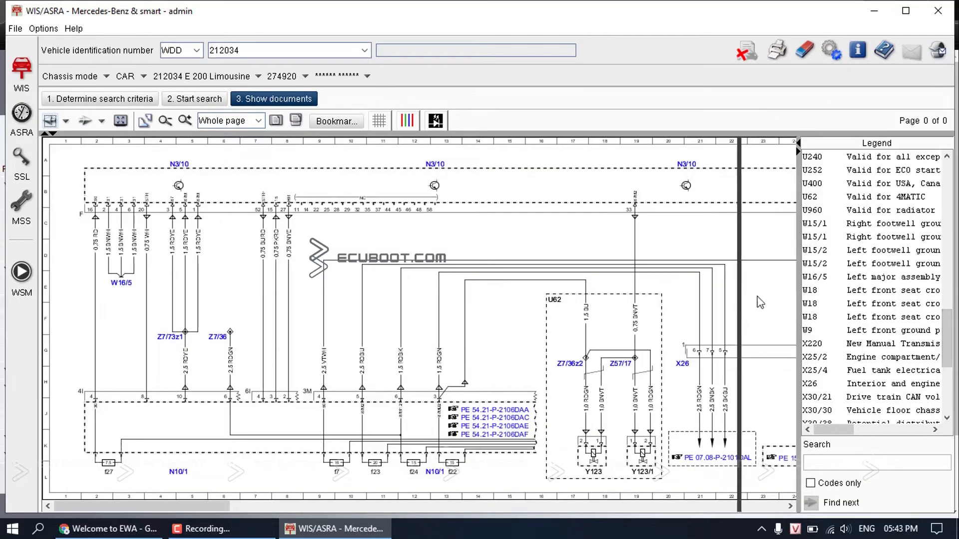
Look up Z7/36 (Circuit 87 M2e sleeve) and open location document GF00.19-P-3000DAA.
left_click(221, 336)
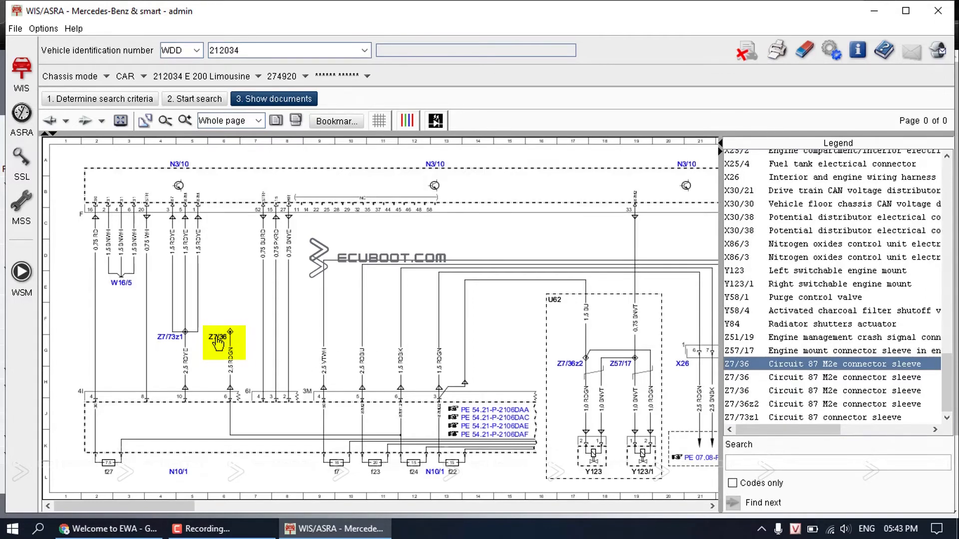
double_click(223, 336)
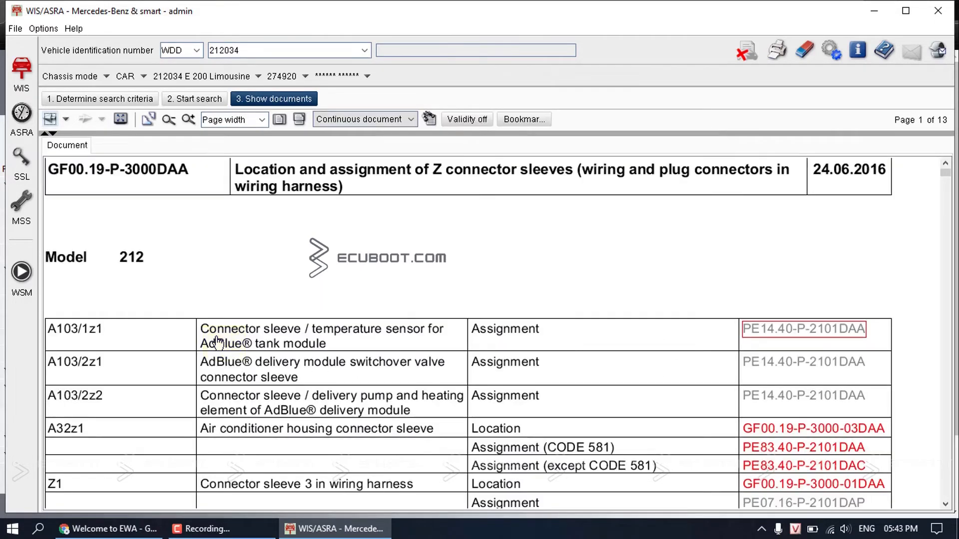
mouse_move(343, 119)
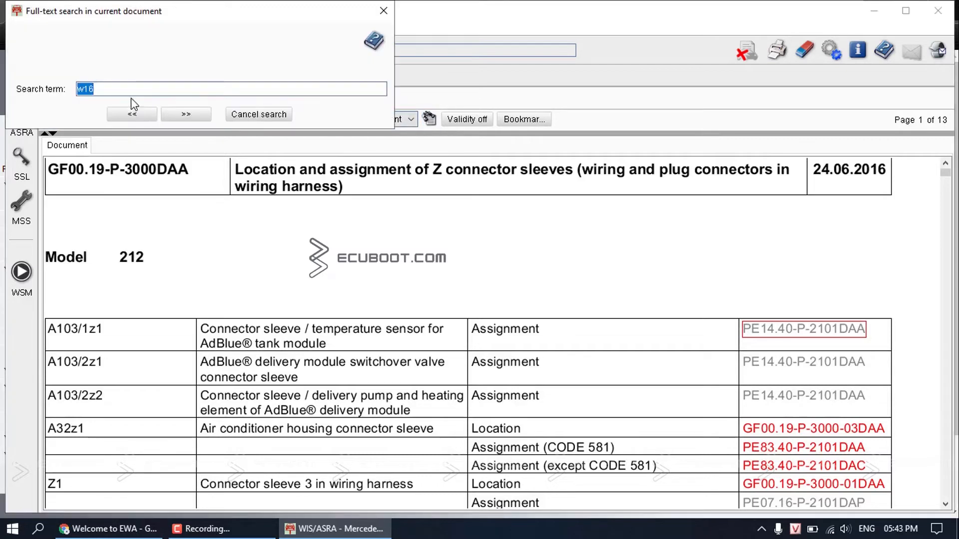
Full-text search for z7/36, jump to its page 9 rows, and check engine code M274.
type("z7")
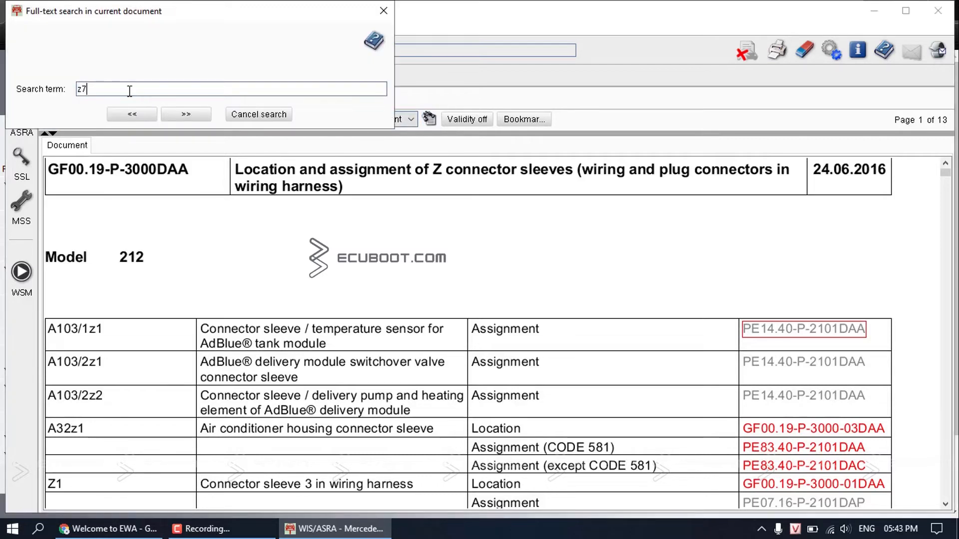
type("/36")
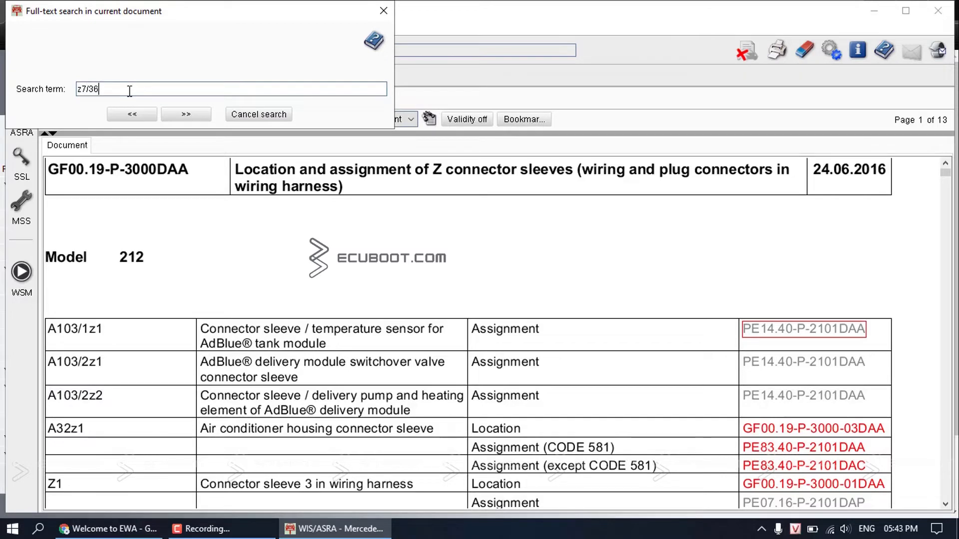
left_click(186, 114)
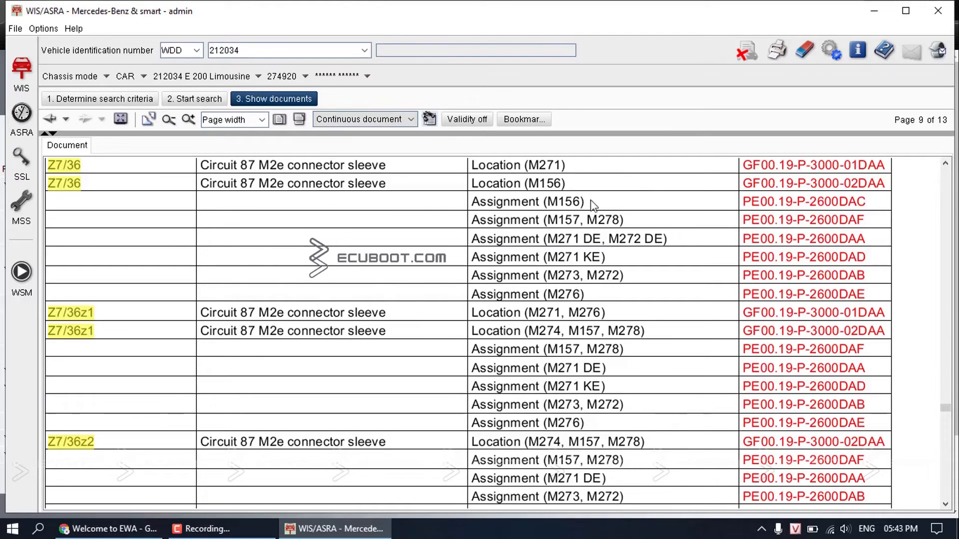
scroll("up", 3)
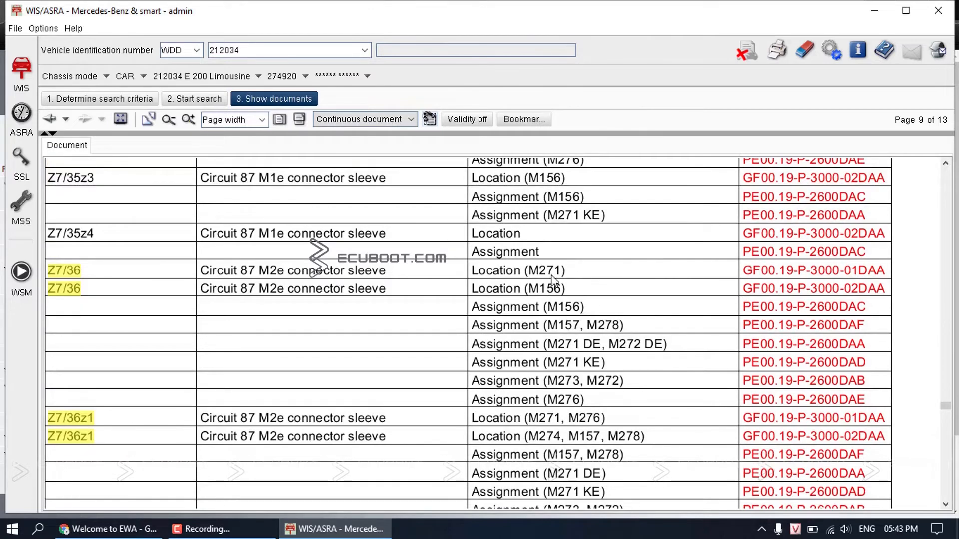
mouse_move(621, 289)
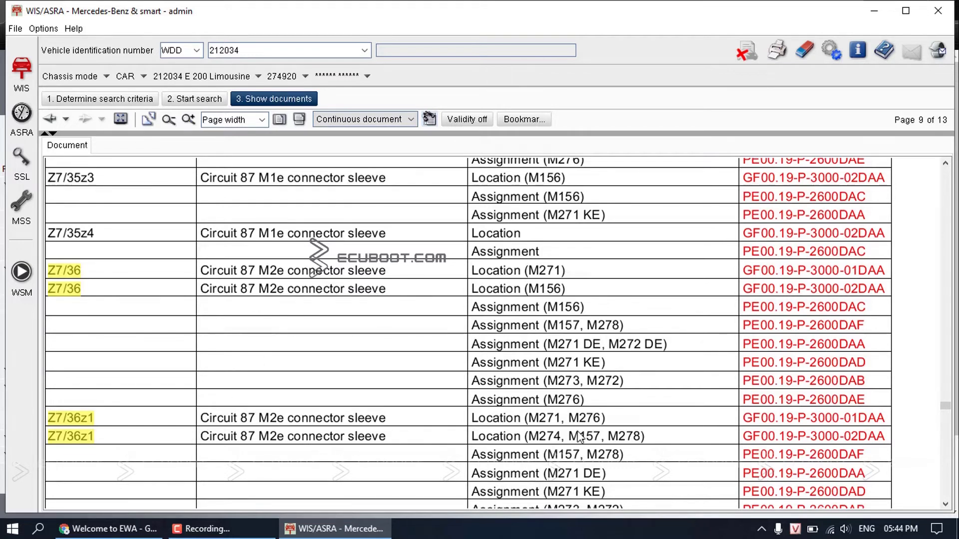
left_click(284, 76)
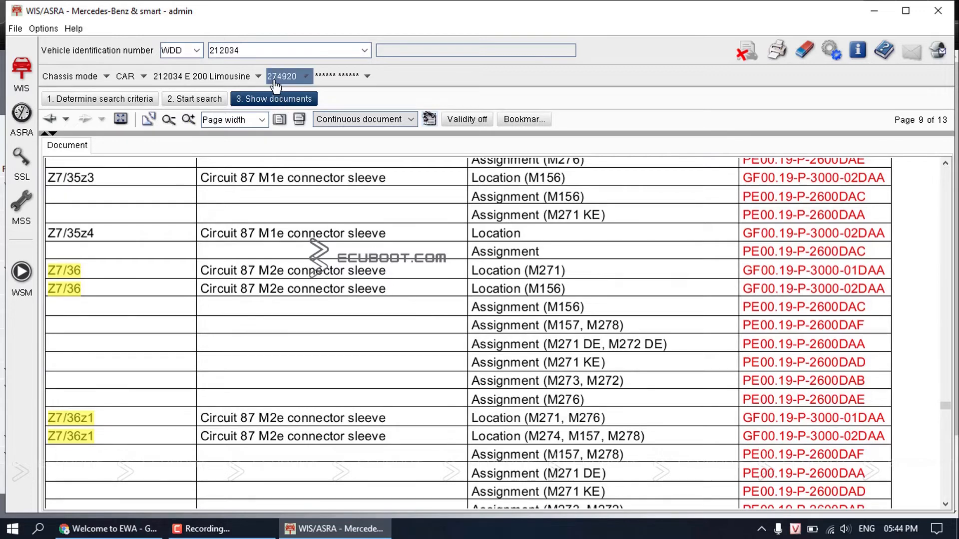
mouse_move(297, 83)
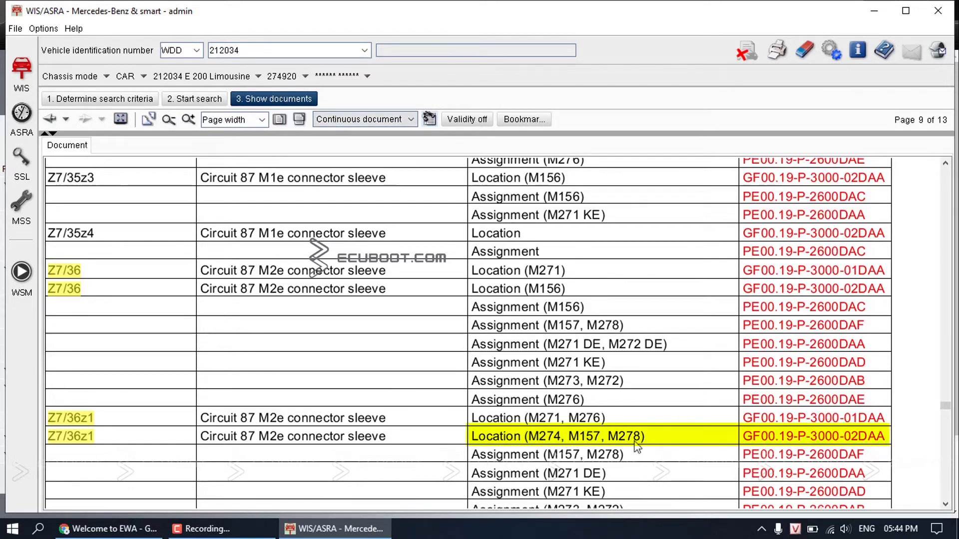
mouse_move(761, 442)
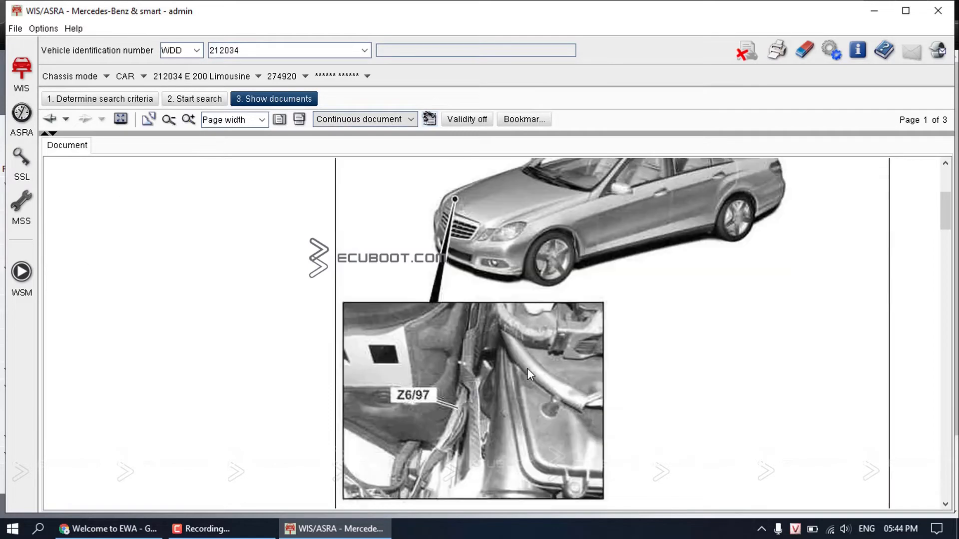
scroll("down", 3)
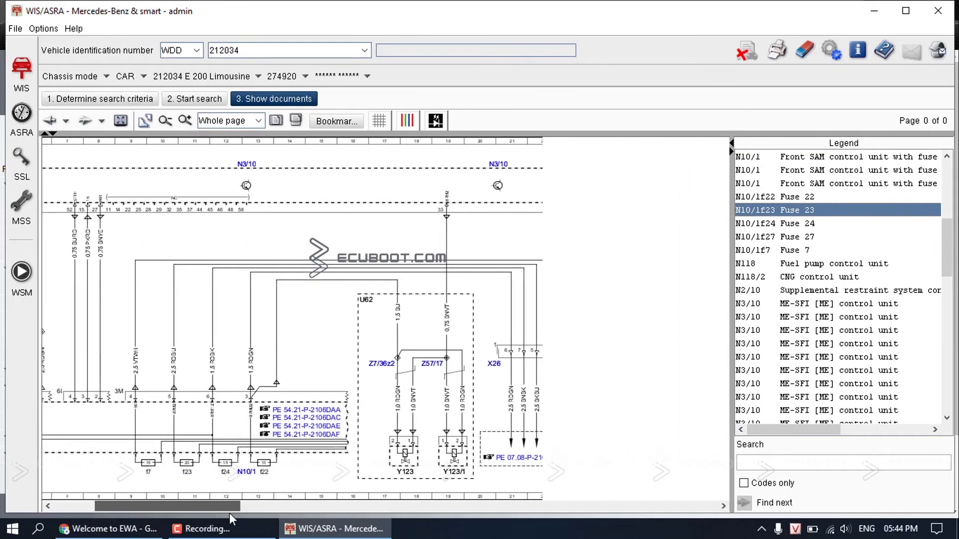
scroll("left", 3)
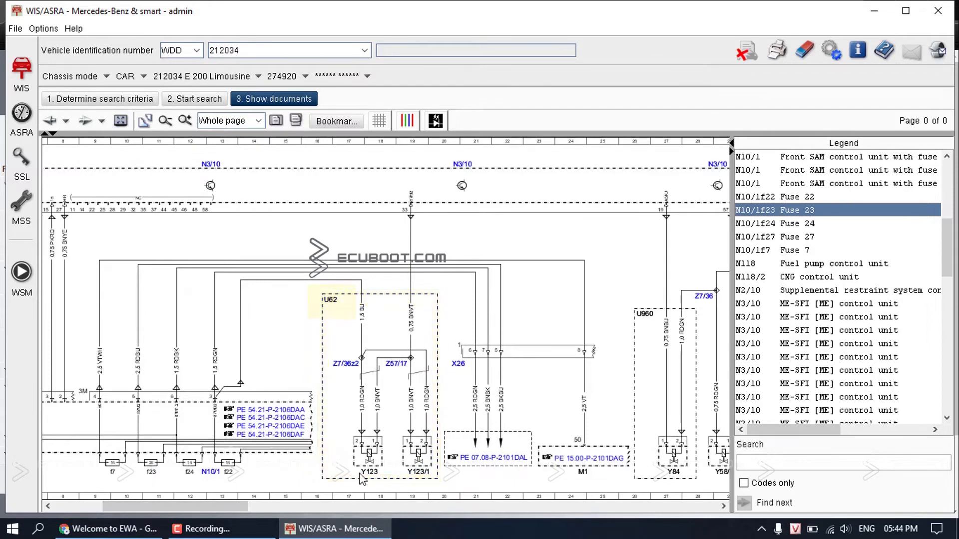
left_click(332, 300)
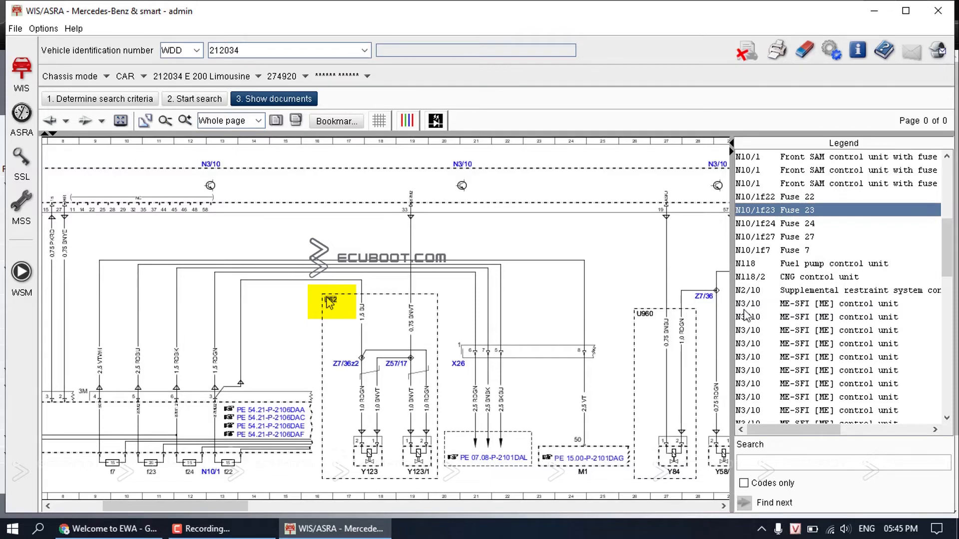
scroll("down", 3)
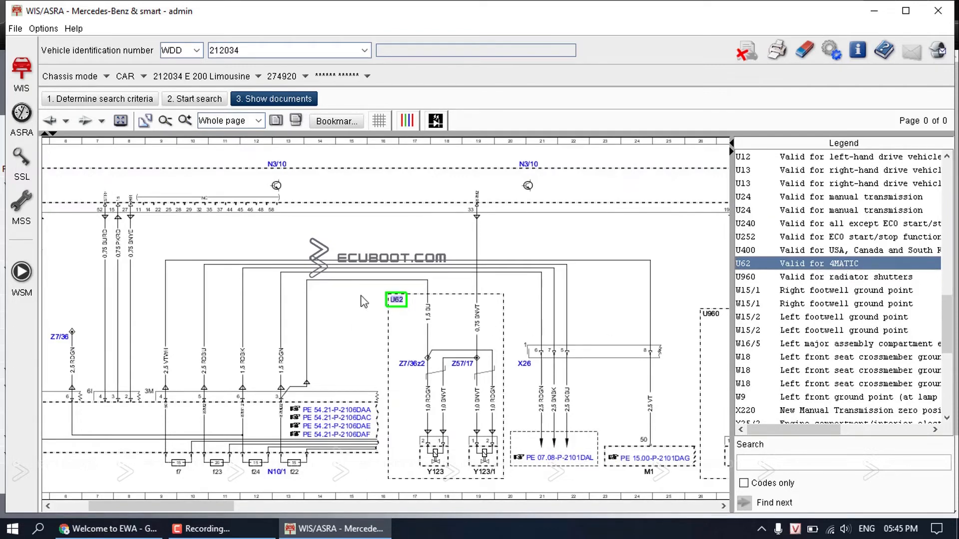
mouse_move(453, 440)
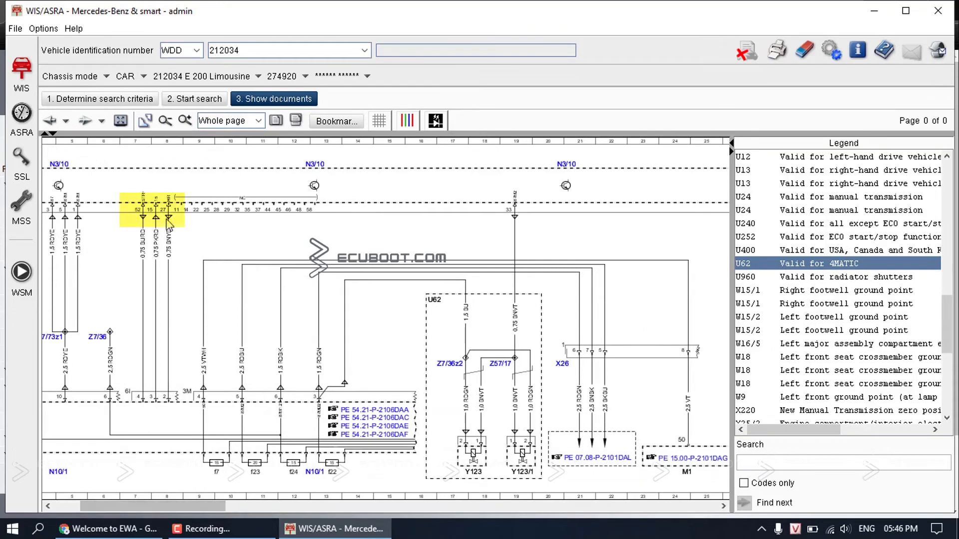
mouse_move(158, 231)
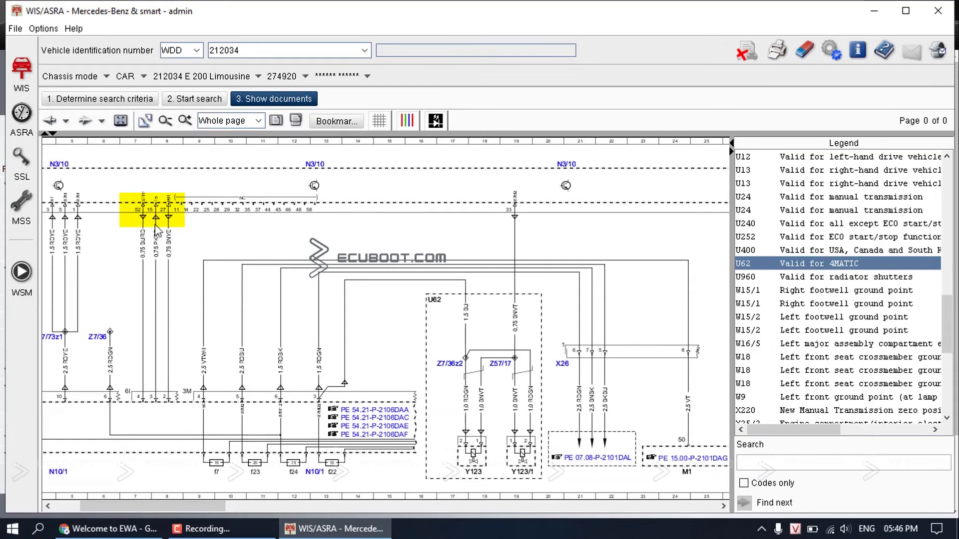
mouse_move(164, 370)
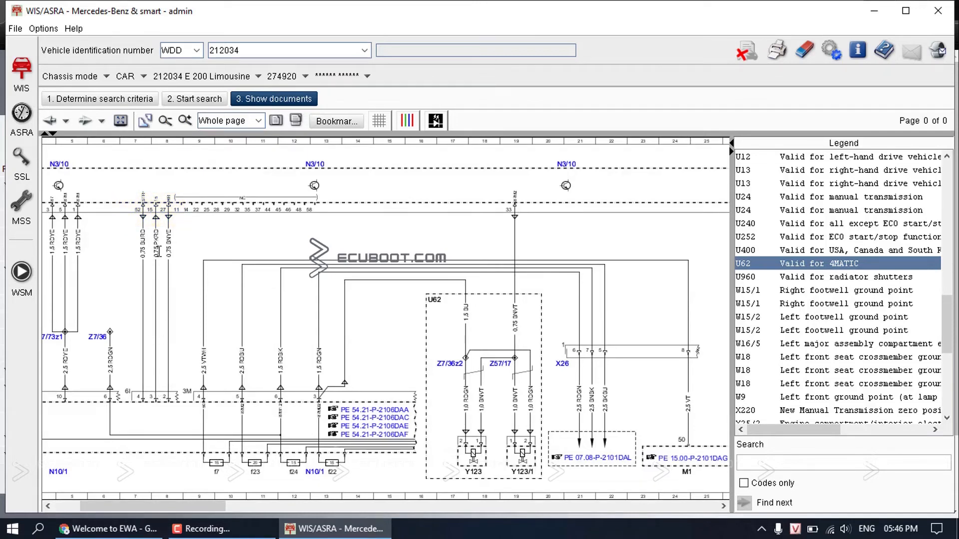
mouse_move(171, 223)
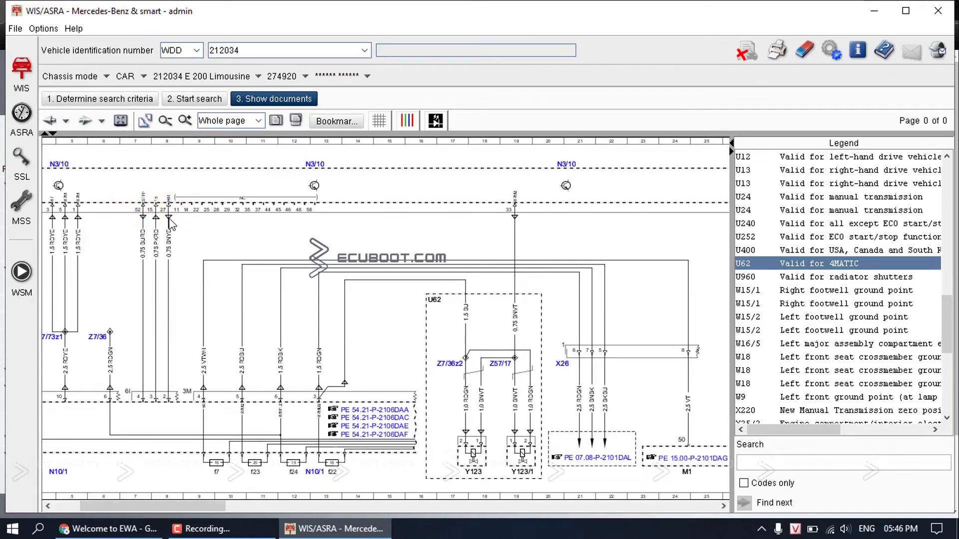
left_click(185, 120)
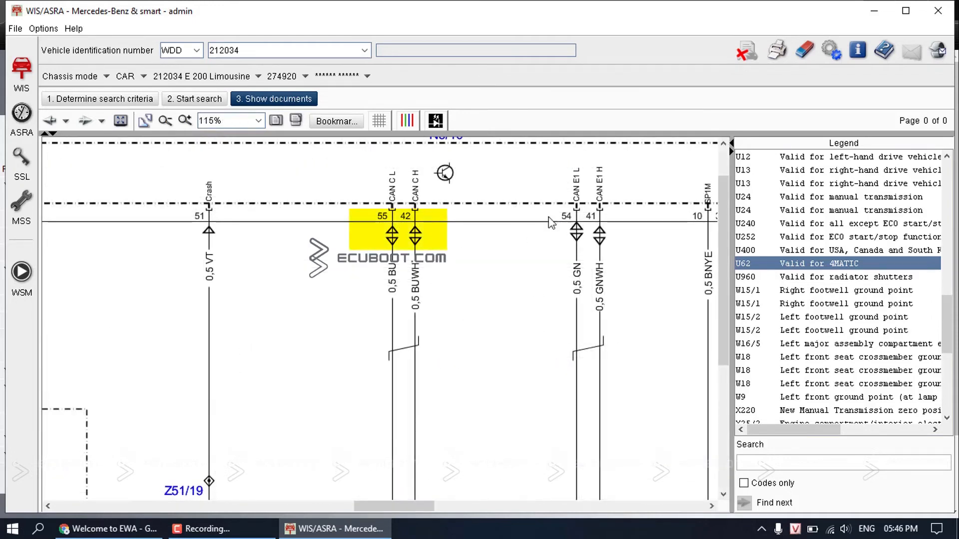
mouse_move(411, 180)
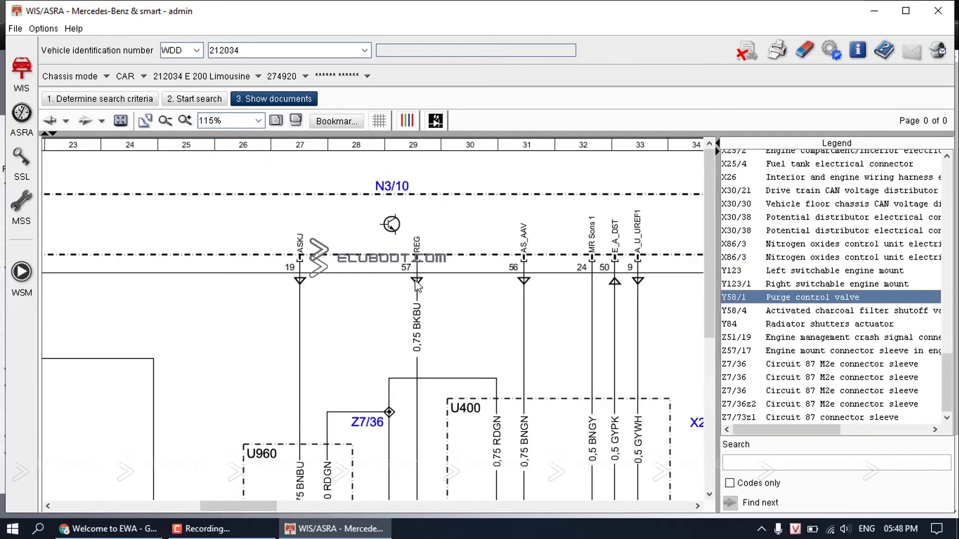
mouse_move(422, 251)
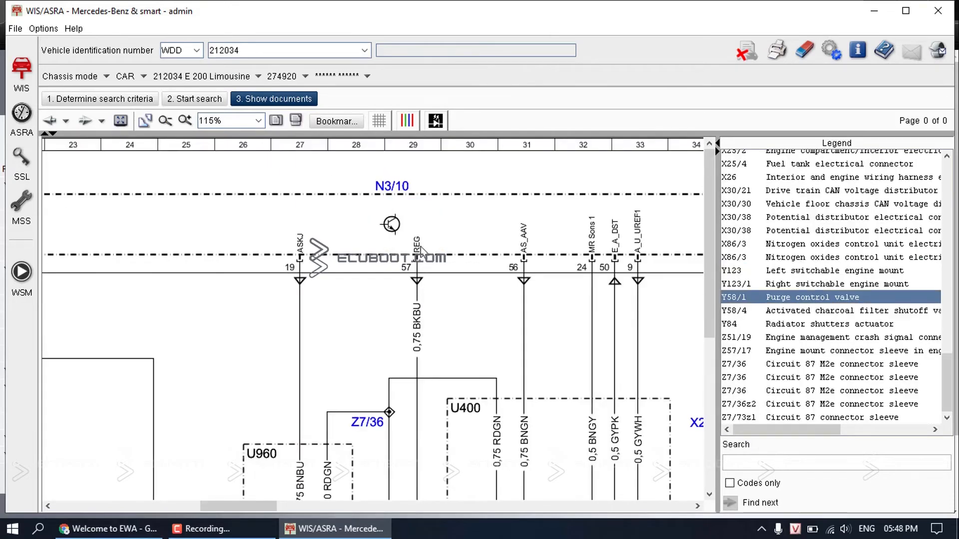
mouse_move(436, 264)
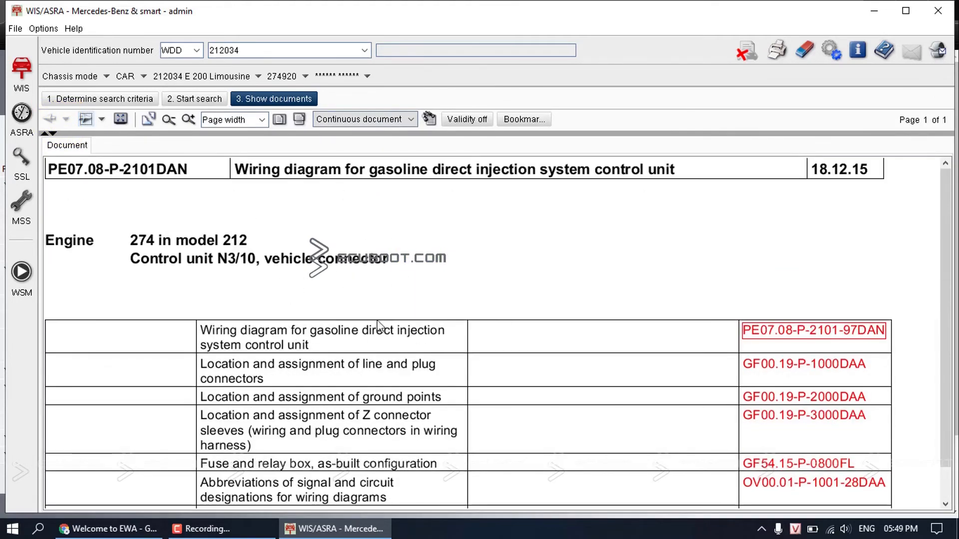
Search the signal abbreviations document for REG and find its entry: Purge valve.
scroll("down", 3)
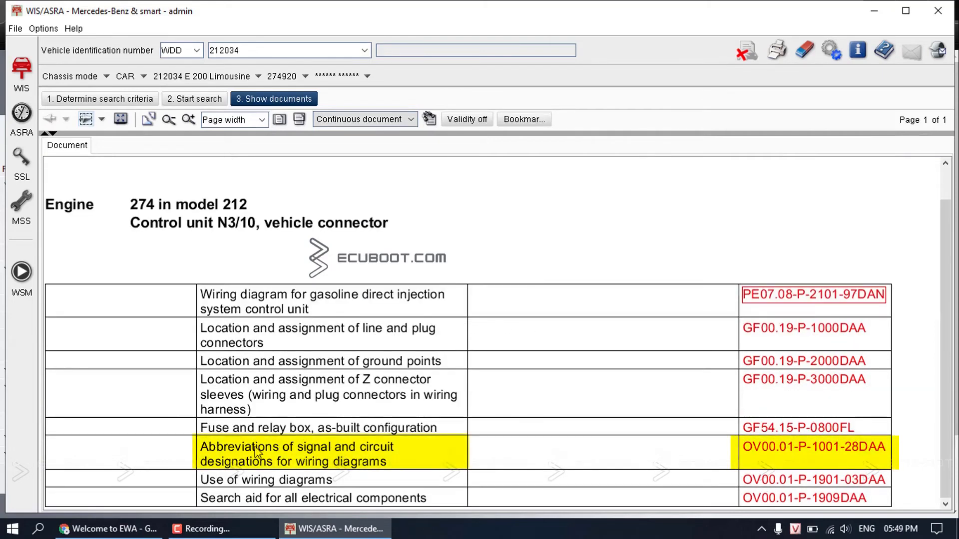
mouse_move(239, 458)
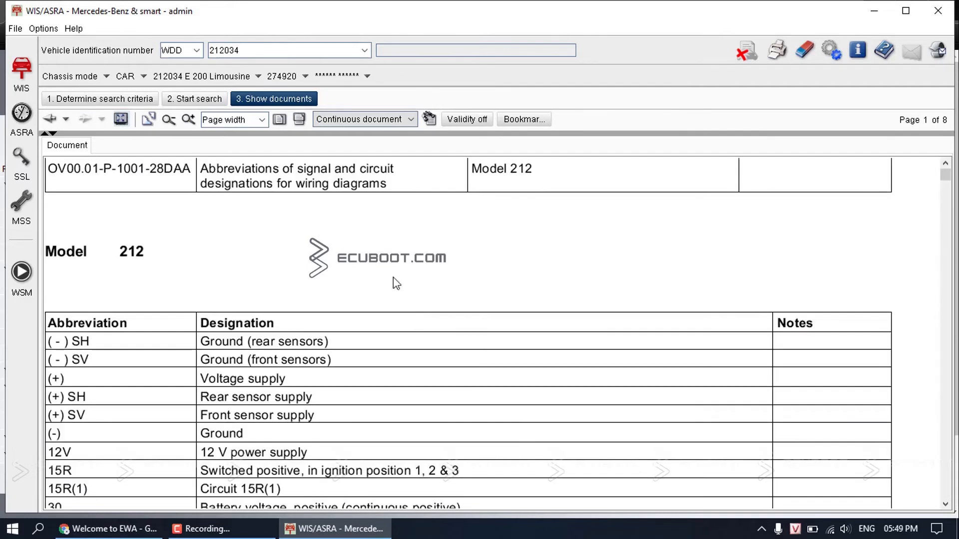
mouse_move(208, 213)
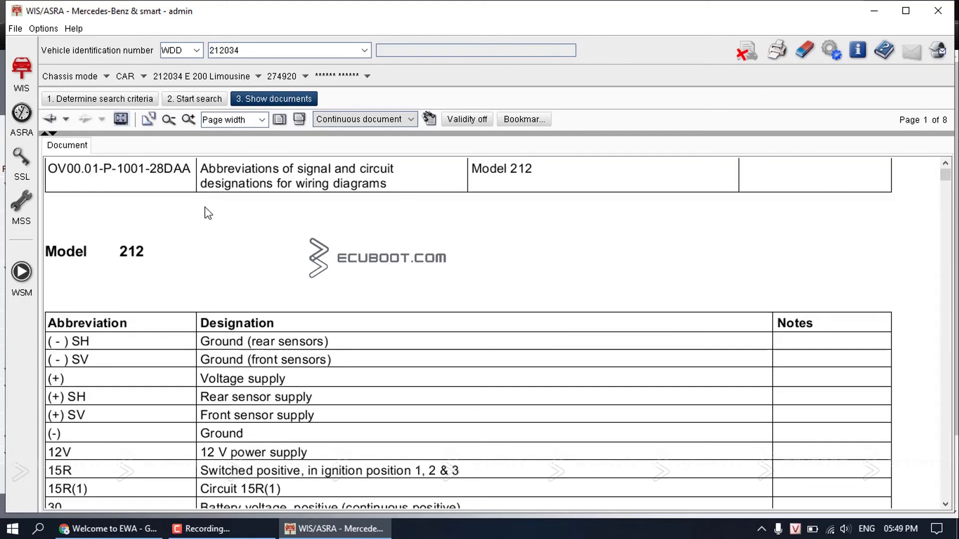
scroll("down", 3)
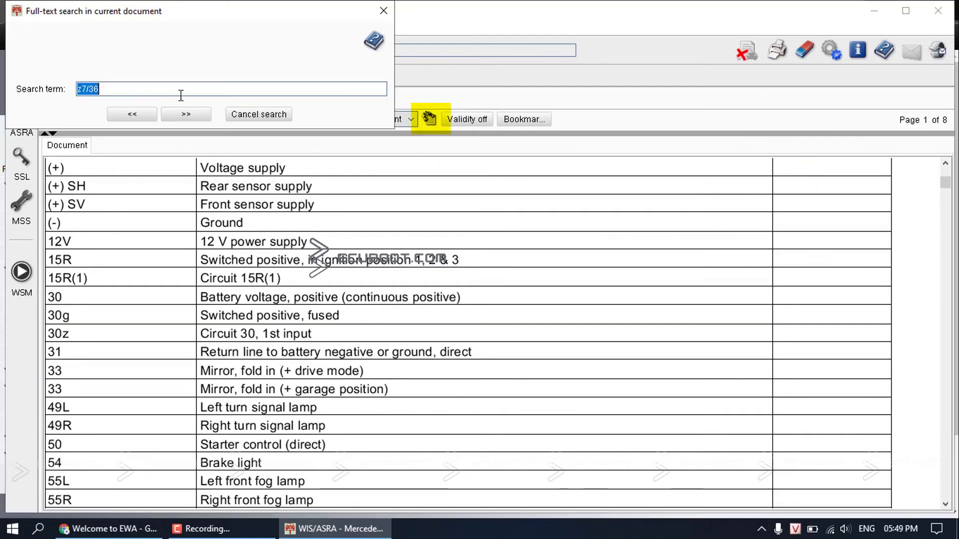
type("REG")
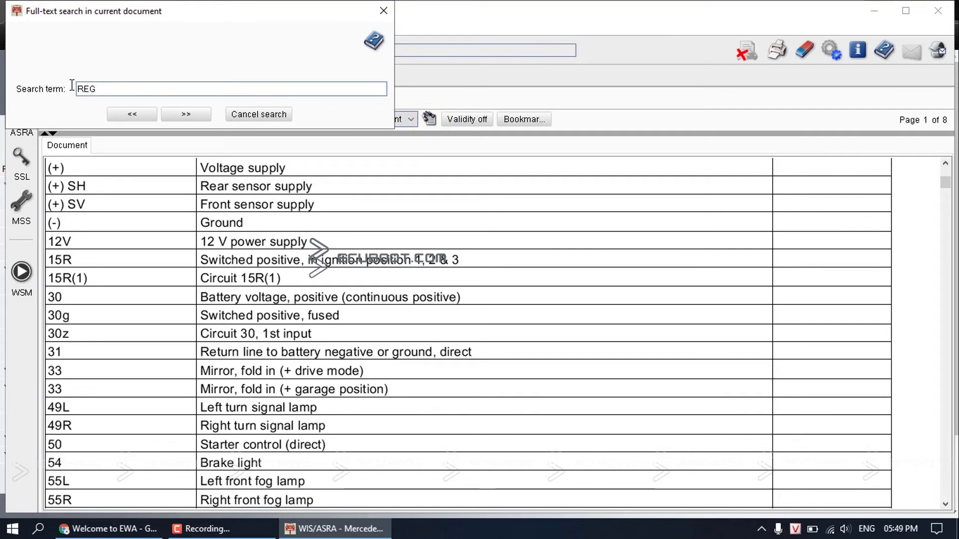
left_click(185, 114)
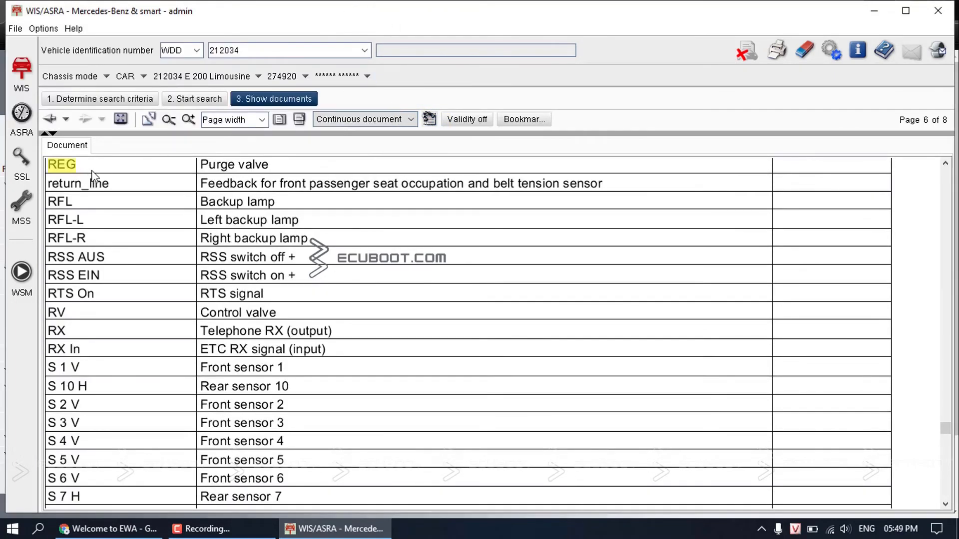
scroll("up", 3)
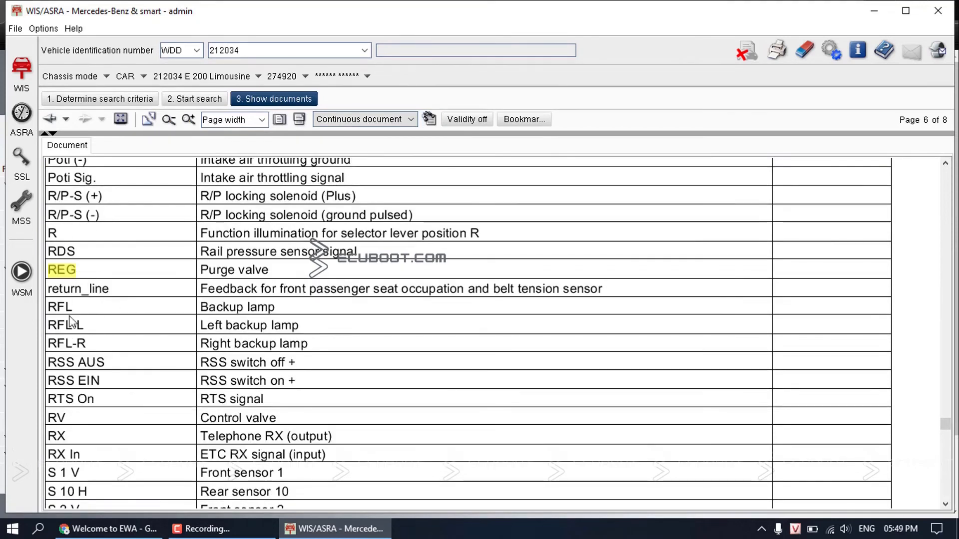
mouse_move(125, 301)
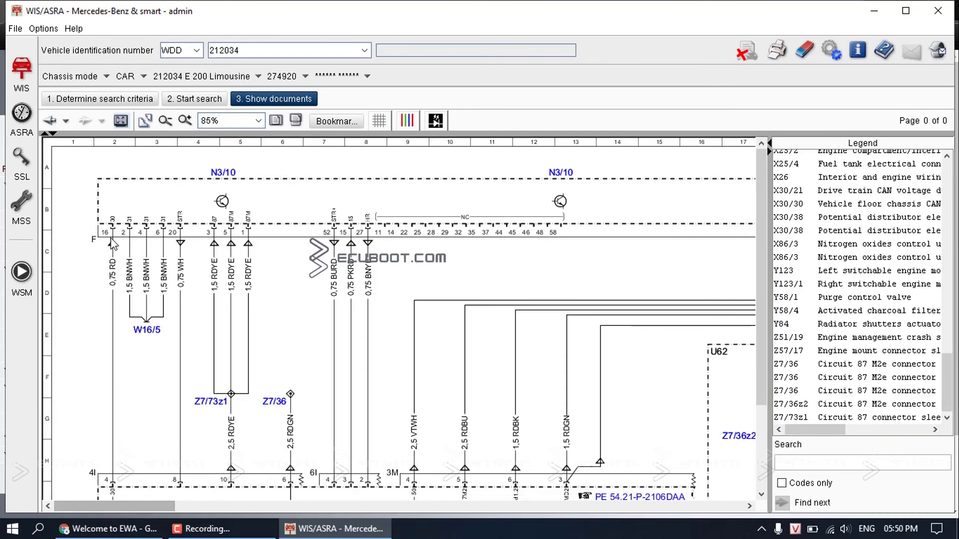
Reopen OV00.01-P-1001-28DAA from the N3/10 list and find terminals 31 and 87.
left_click(141, 229)
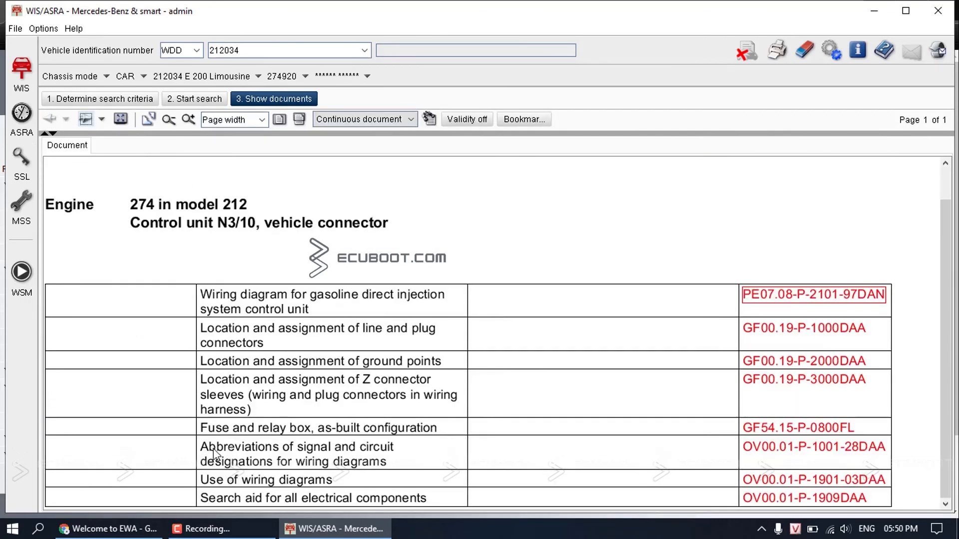
left_click(813, 446)
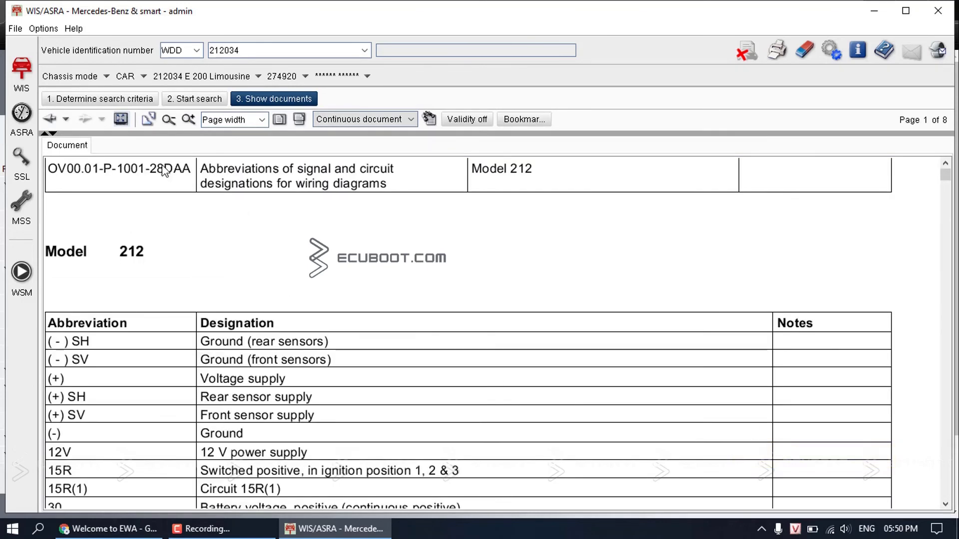
scroll("down", 3)
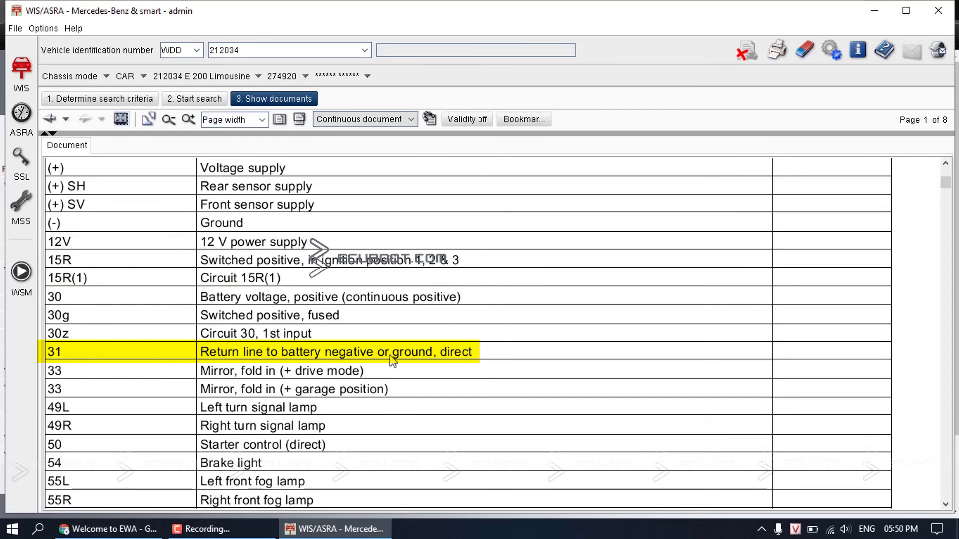
mouse_move(281, 365)
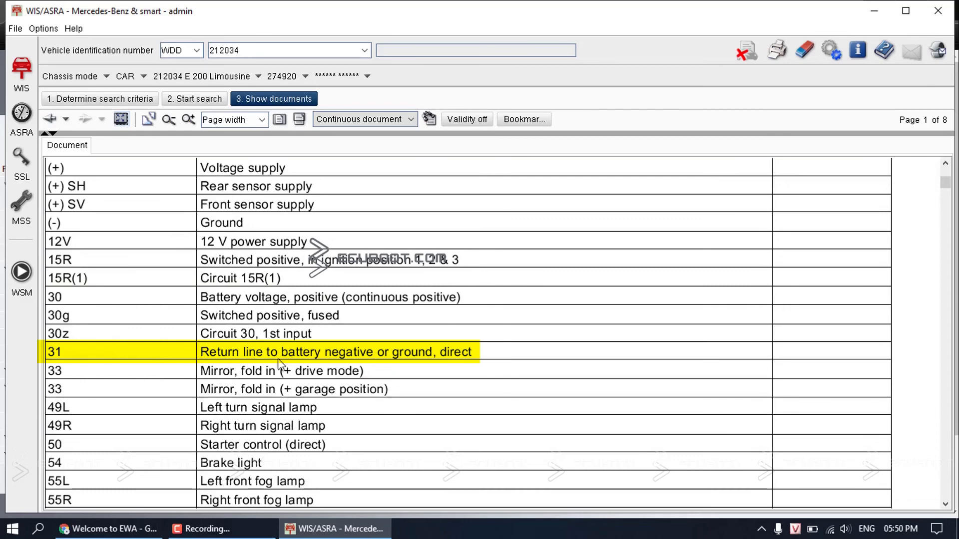
scroll("down", 3)
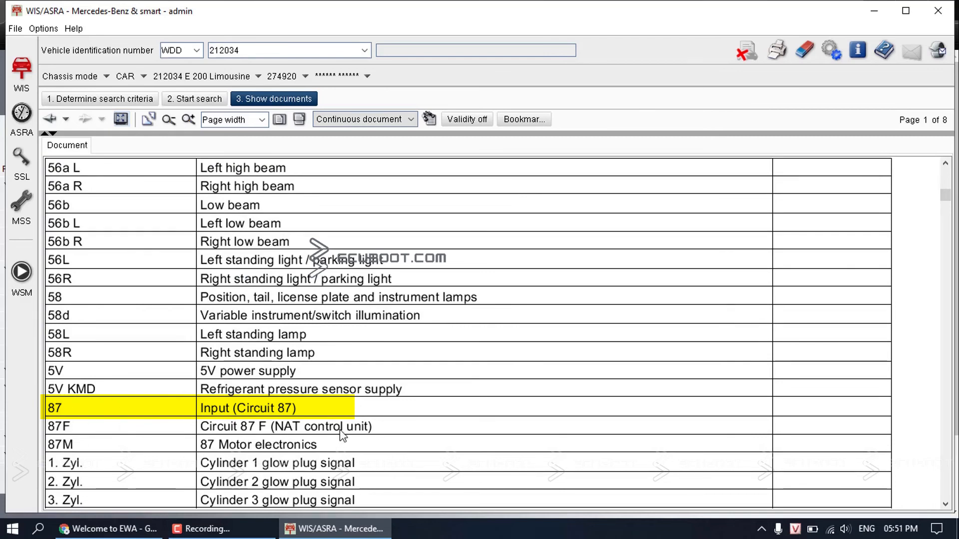
mouse_move(194, 448)
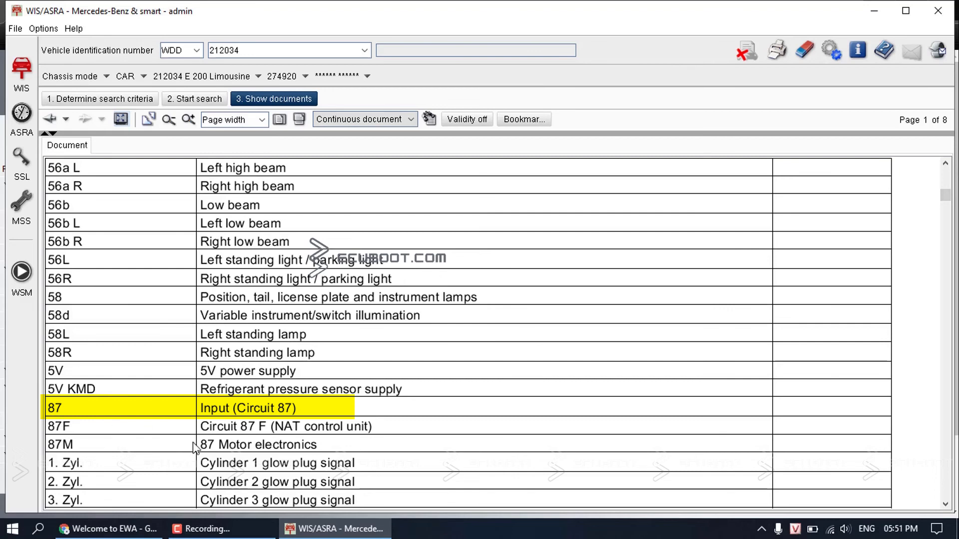
mouse_move(249, 244)
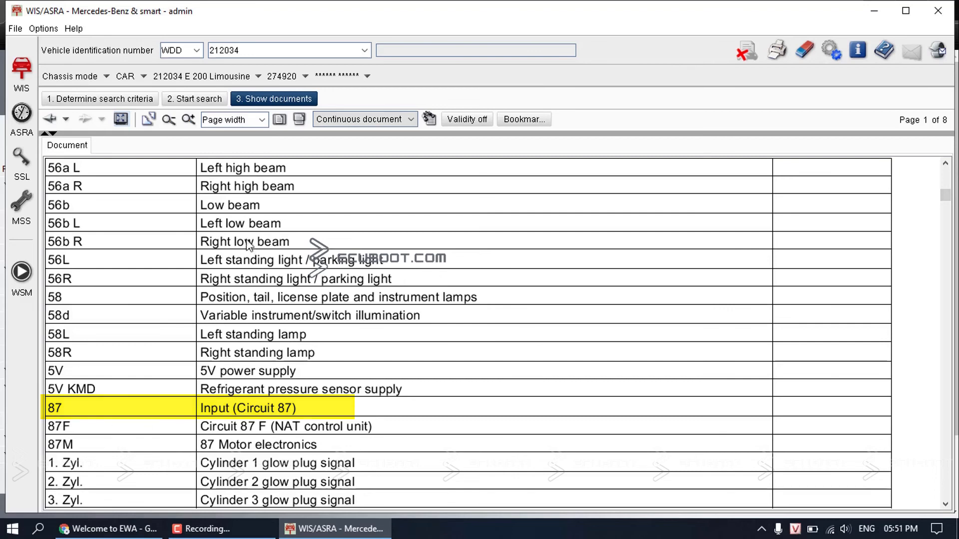